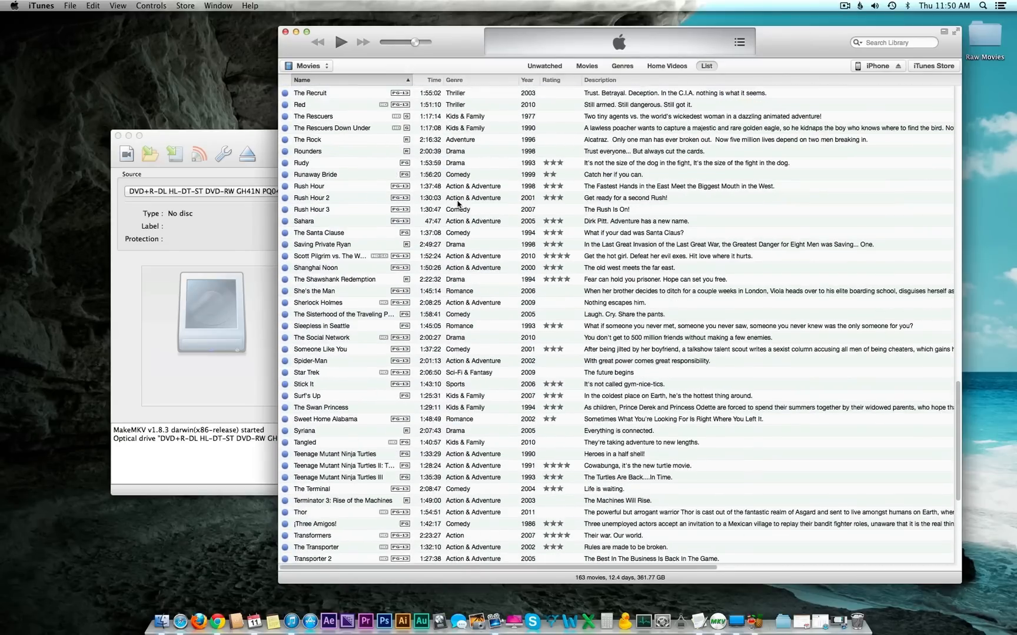
Step: Scroll through the iTunes movie library before hiding it
scroll("down", 3)
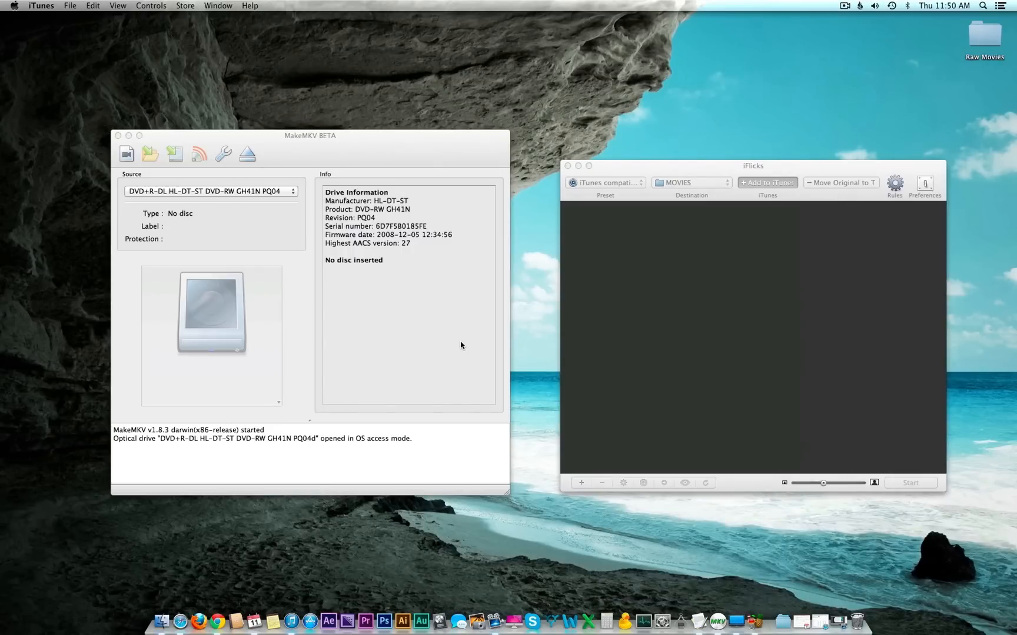
mouse_move(459, 345)
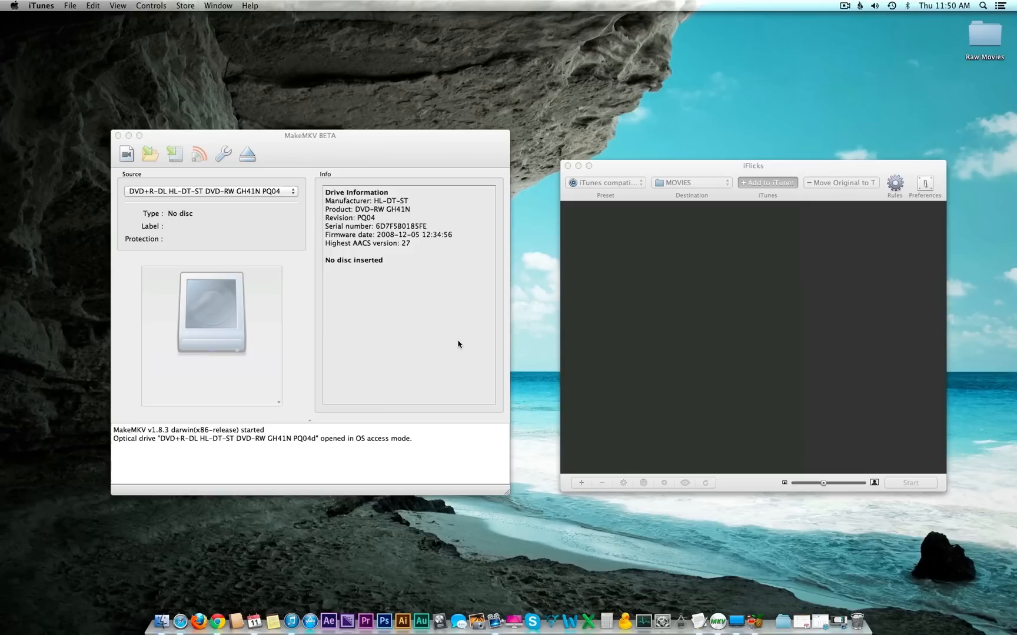
mouse_move(452, 342)
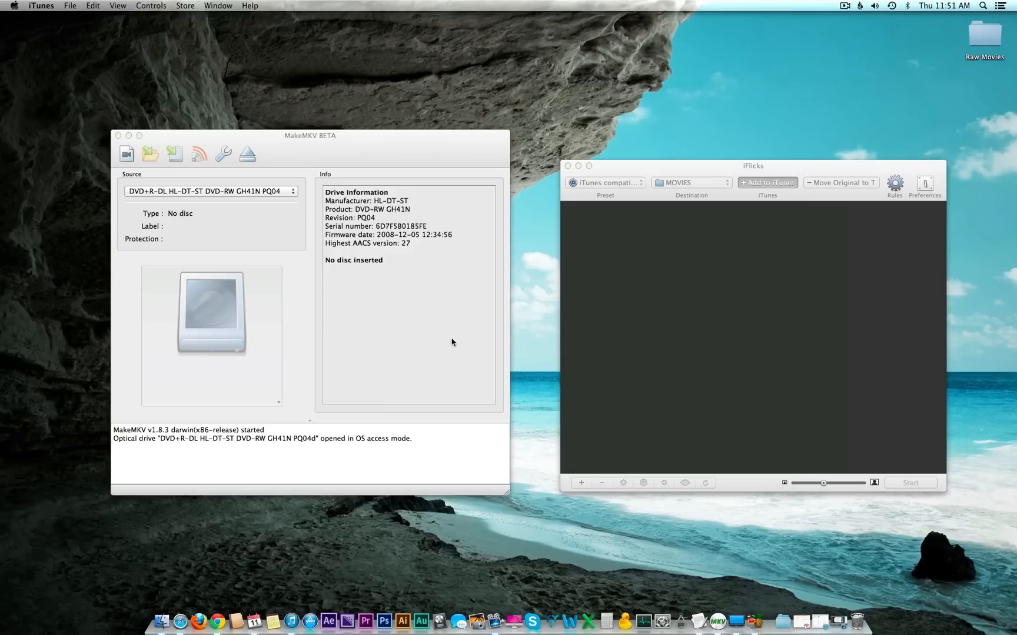
mouse_move(449, 341)
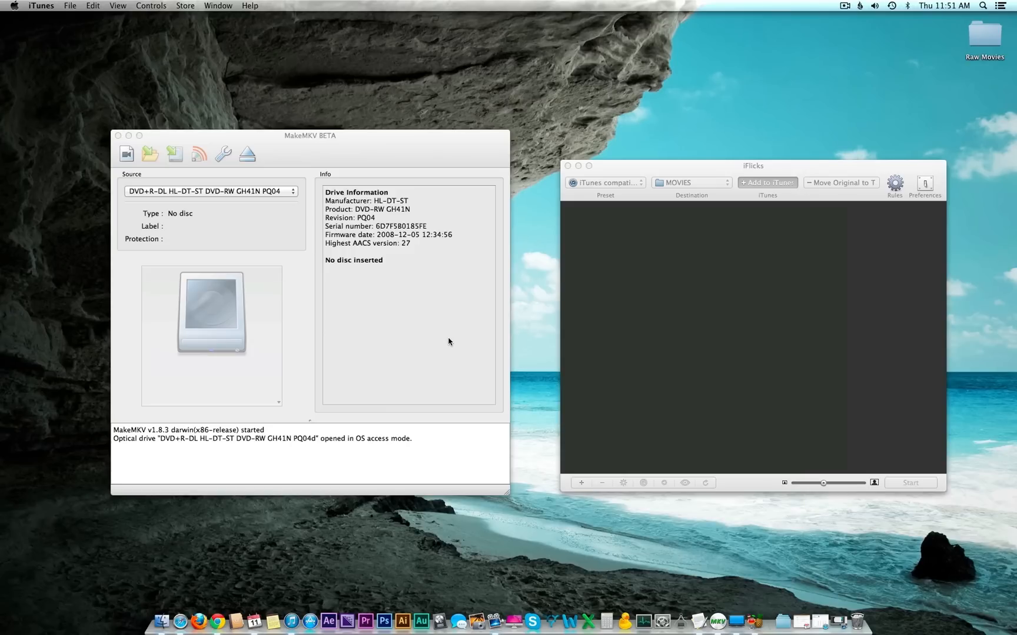
mouse_move(437, 336)
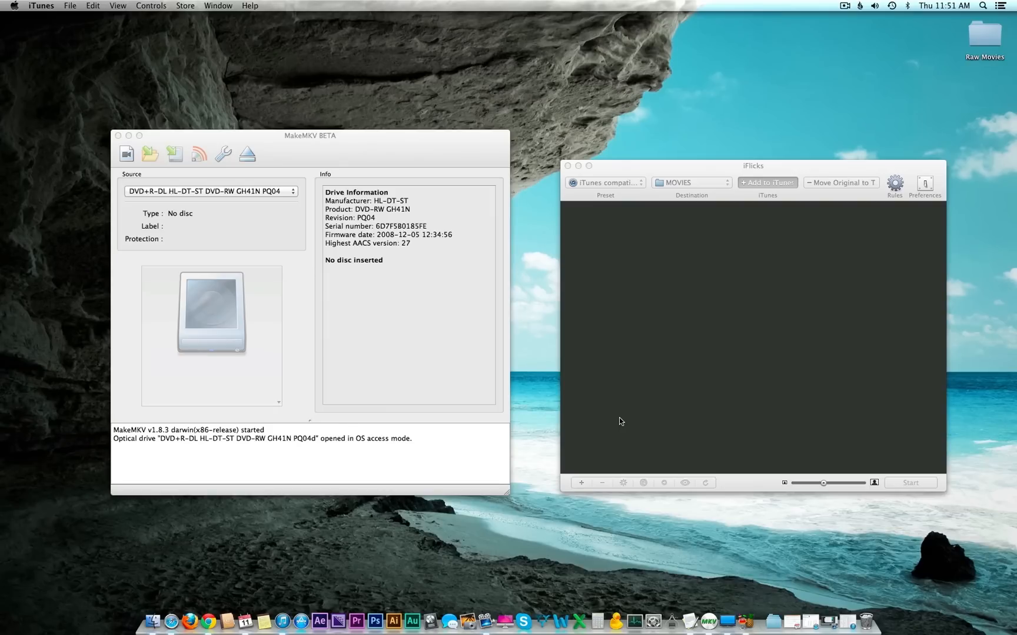
mouse_move(617, 417)
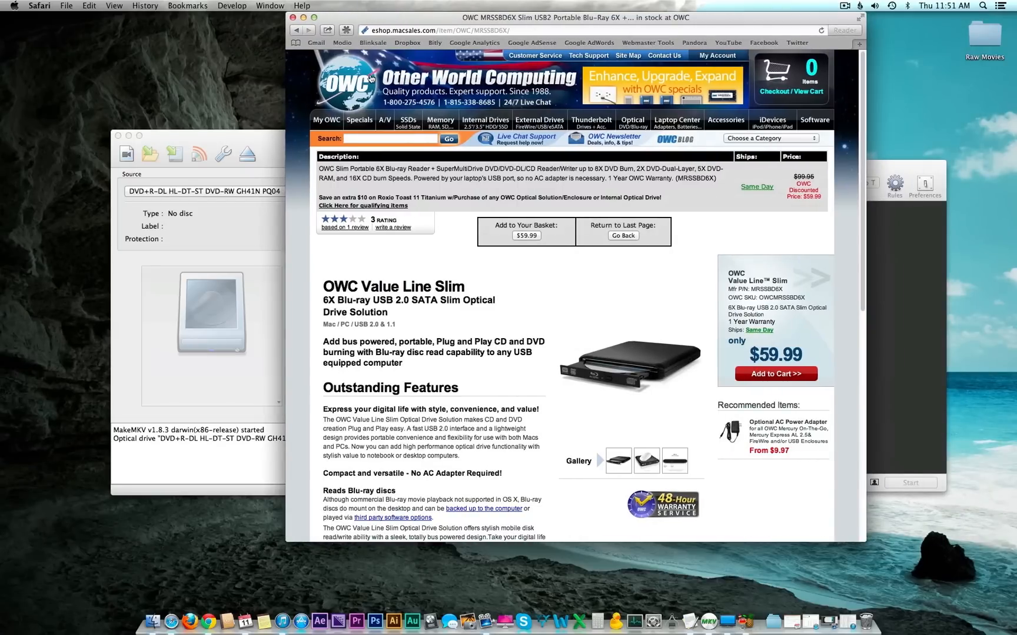
mouse_move(503, 295)
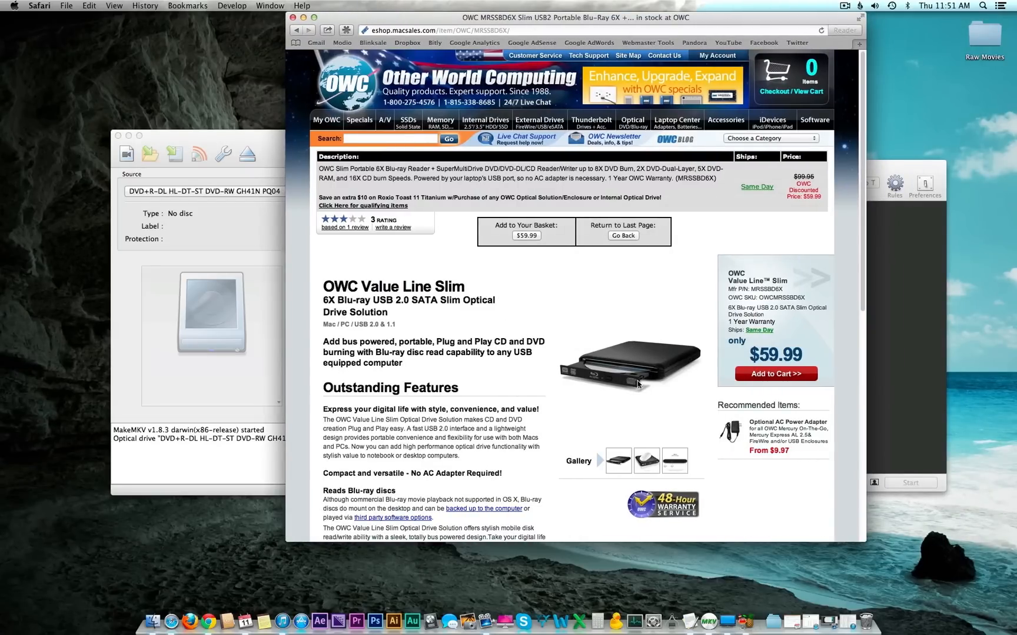
mouse_move(616, 364)
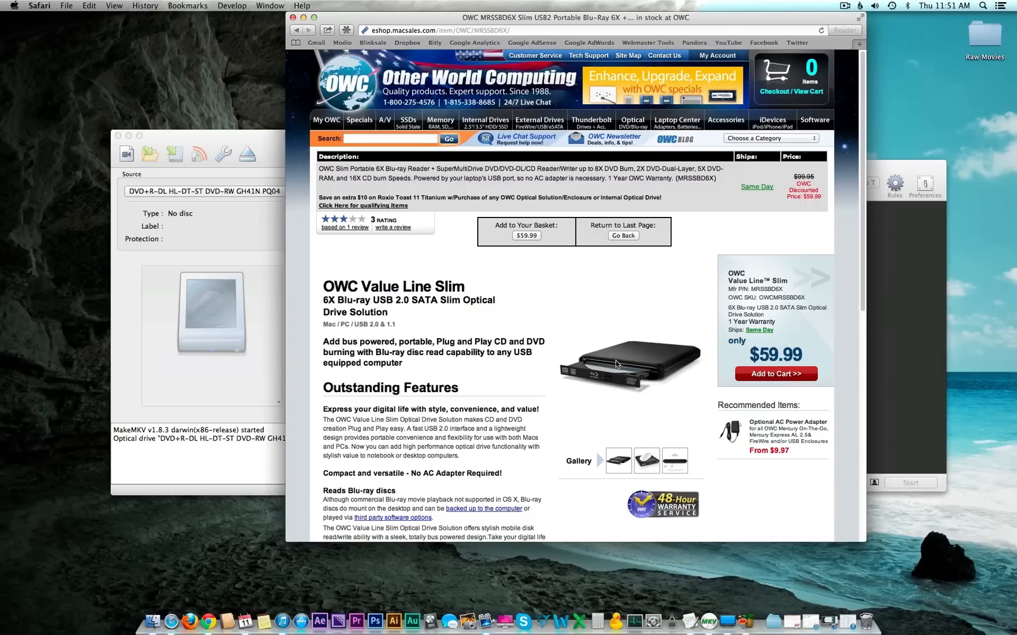
mouse_move(540, 389)
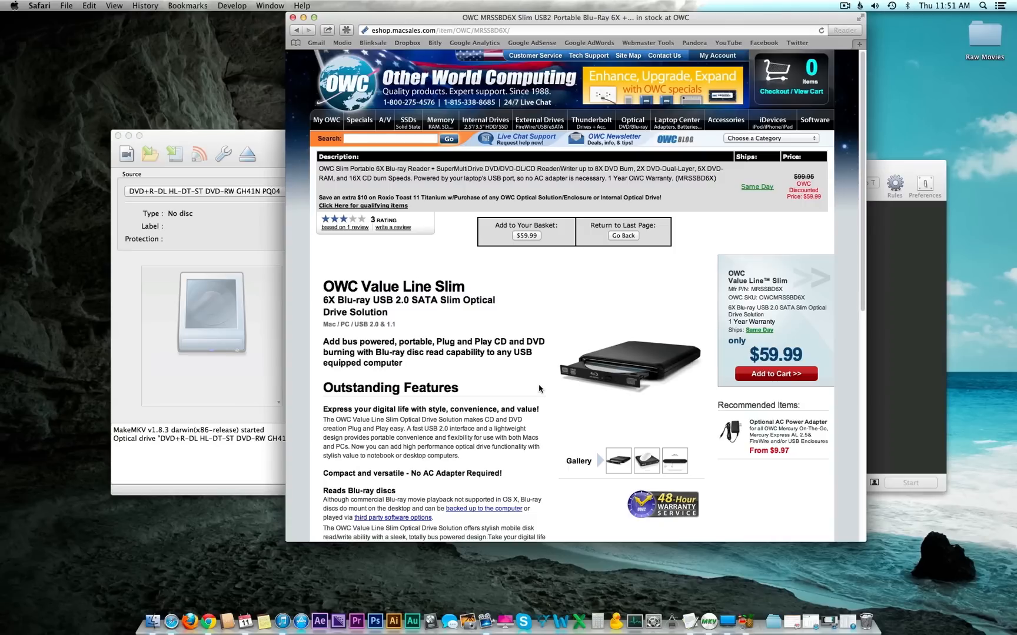
mouse_move(536, 384)
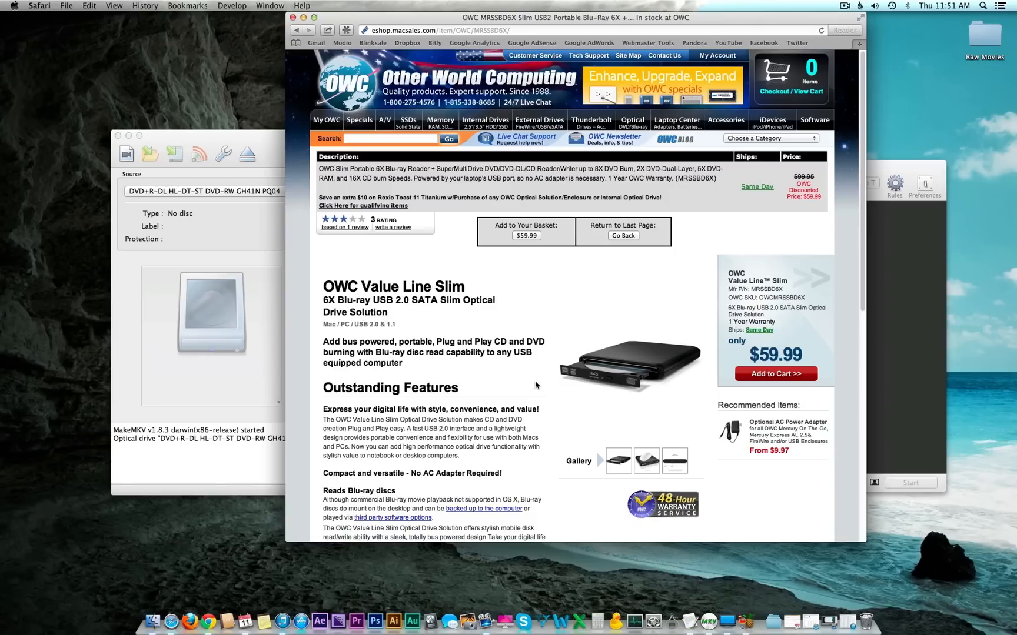
mouse_move(544, 385)
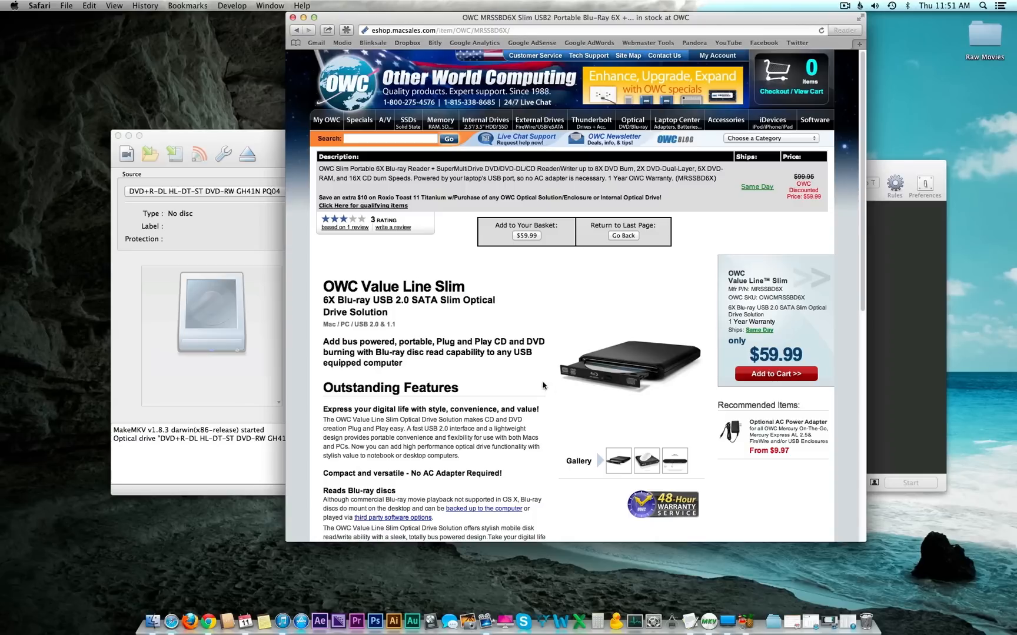
mouse_move(510, 367)
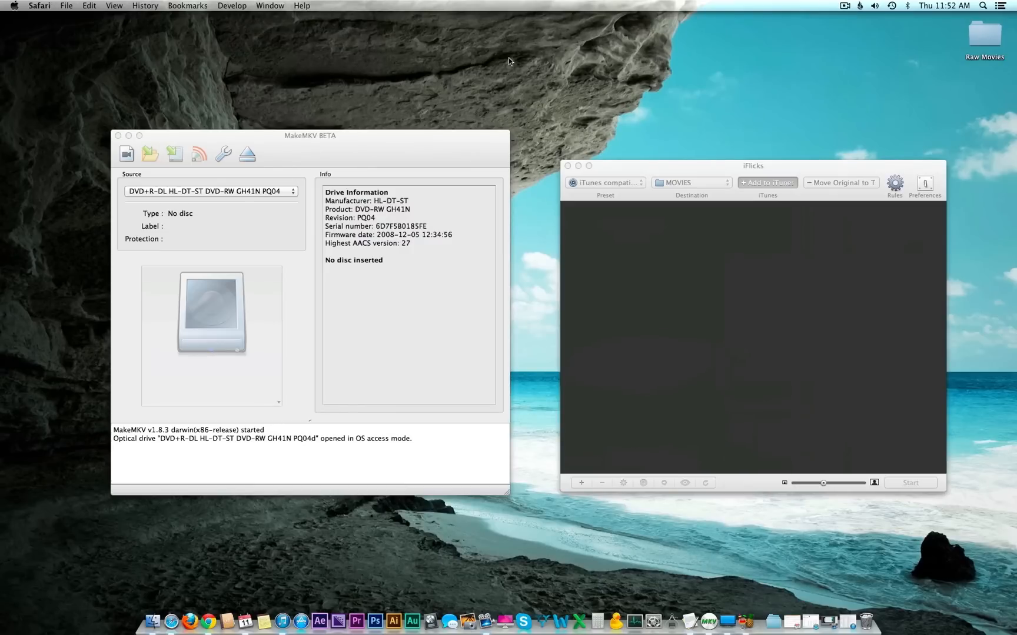
mouse_move(713, 313)
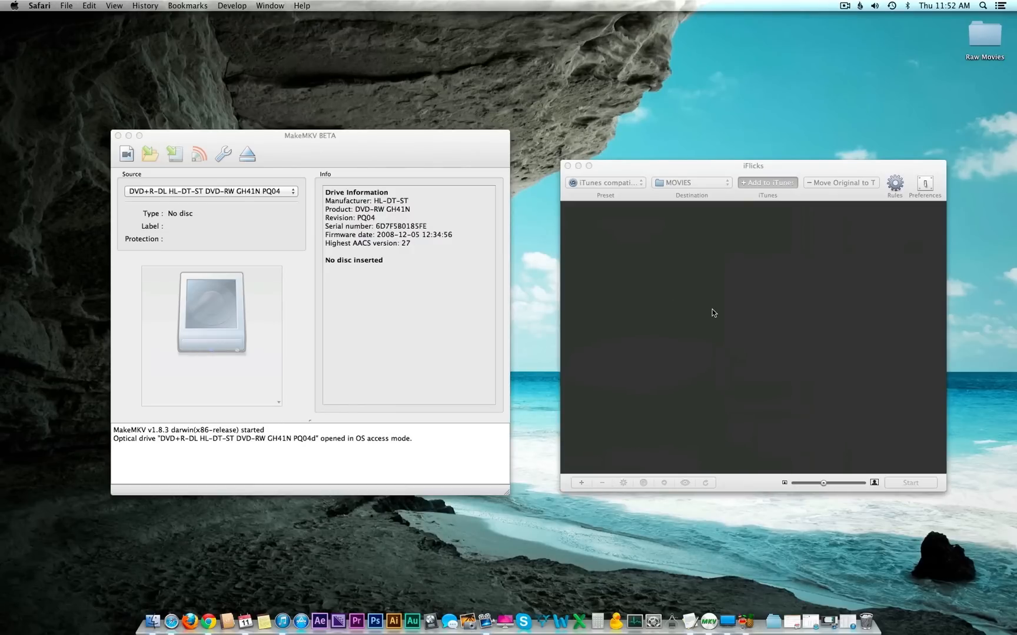
mouse_move(722, 306)
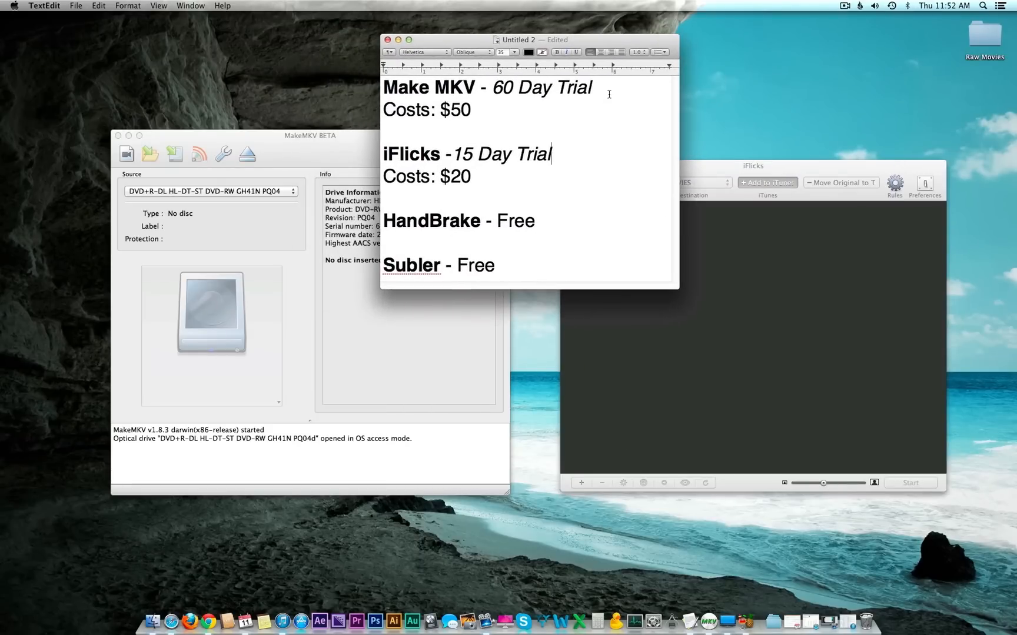
mouse_move(466, 87)
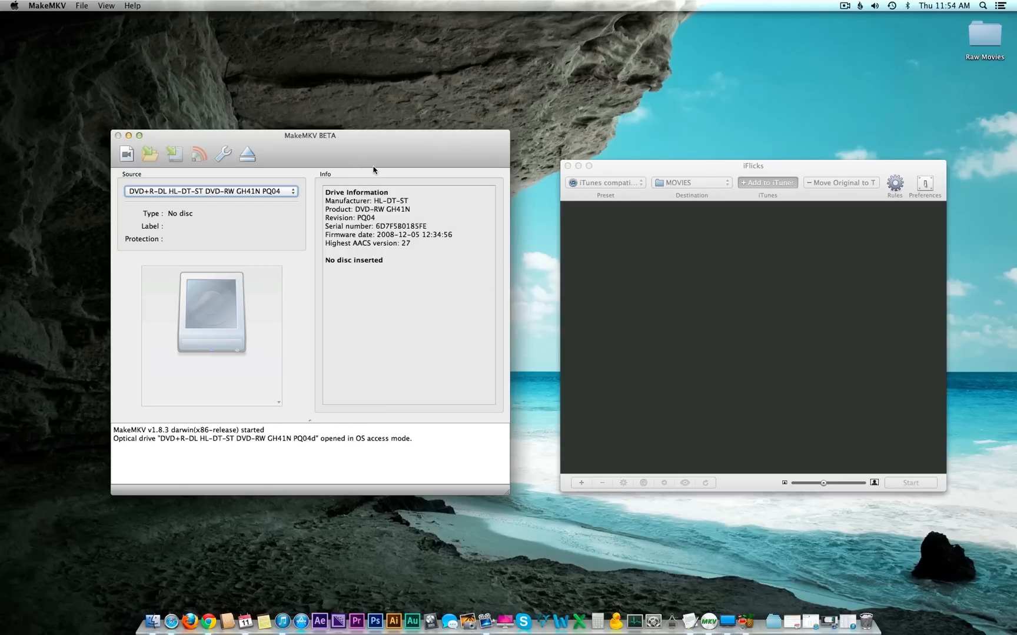
mouse_move(375, 152)
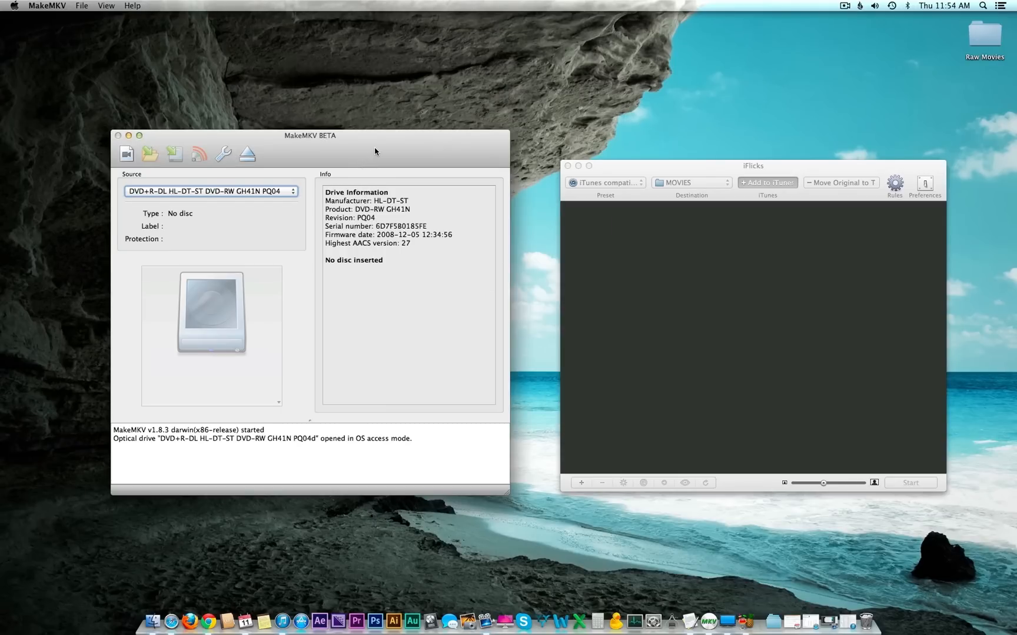
mouse_move(383, 157)
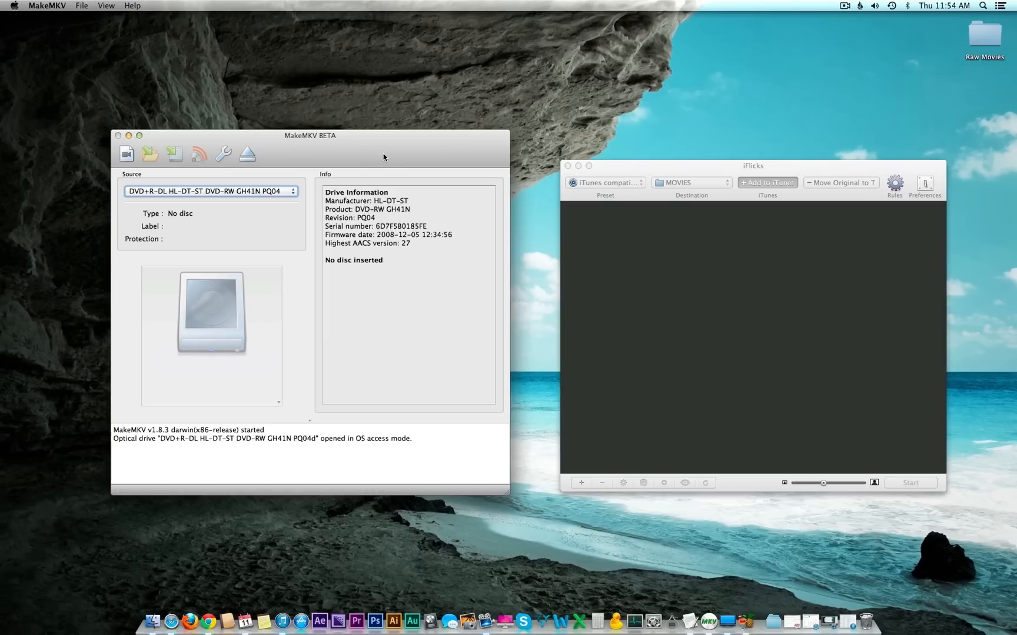
Step: Set MakeMKV preferences to save rips to Raw Movies with a 2700-second minimum title length
left_click(47, 6)
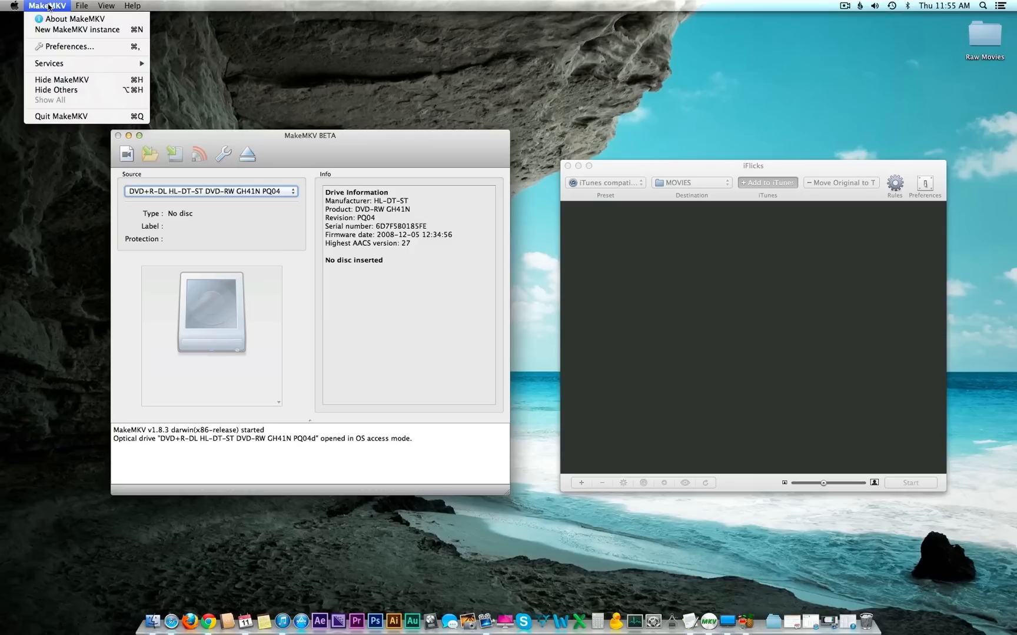
left_click(67, 46)
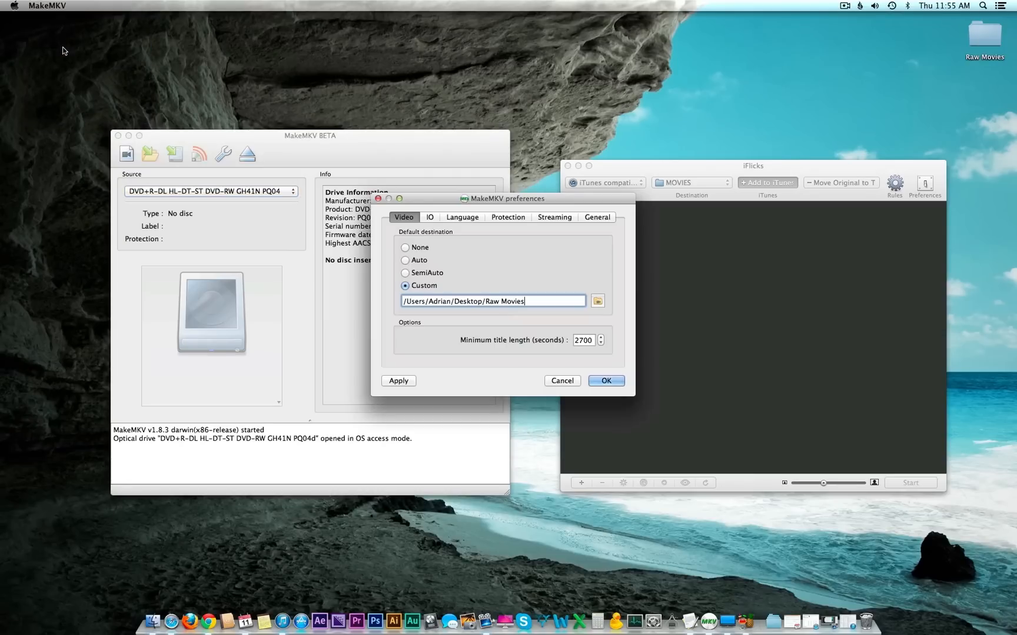
mouse_move(435, 236)
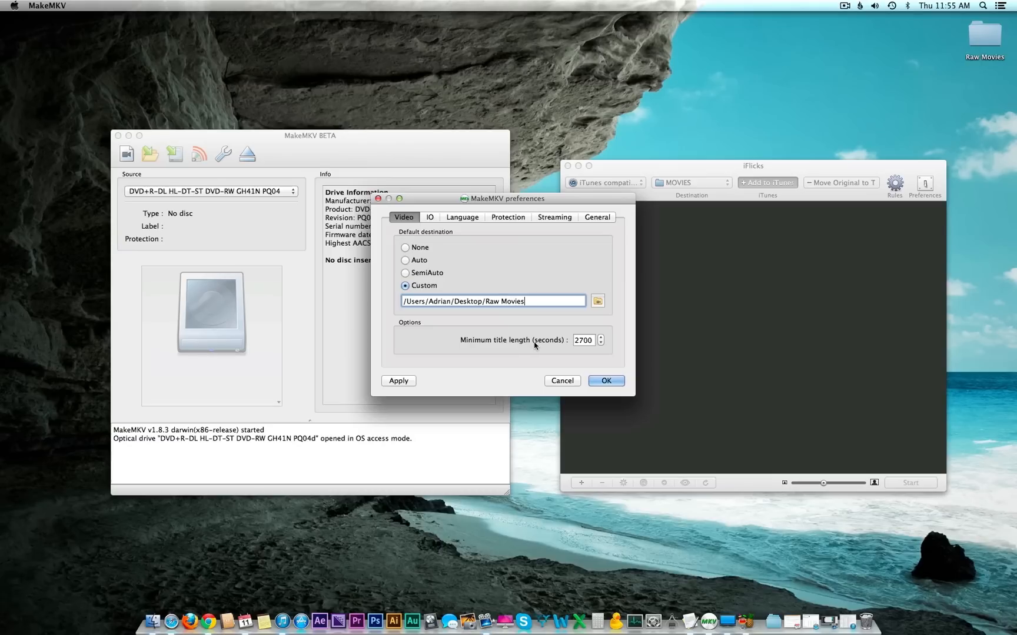
left_click(582, 340)
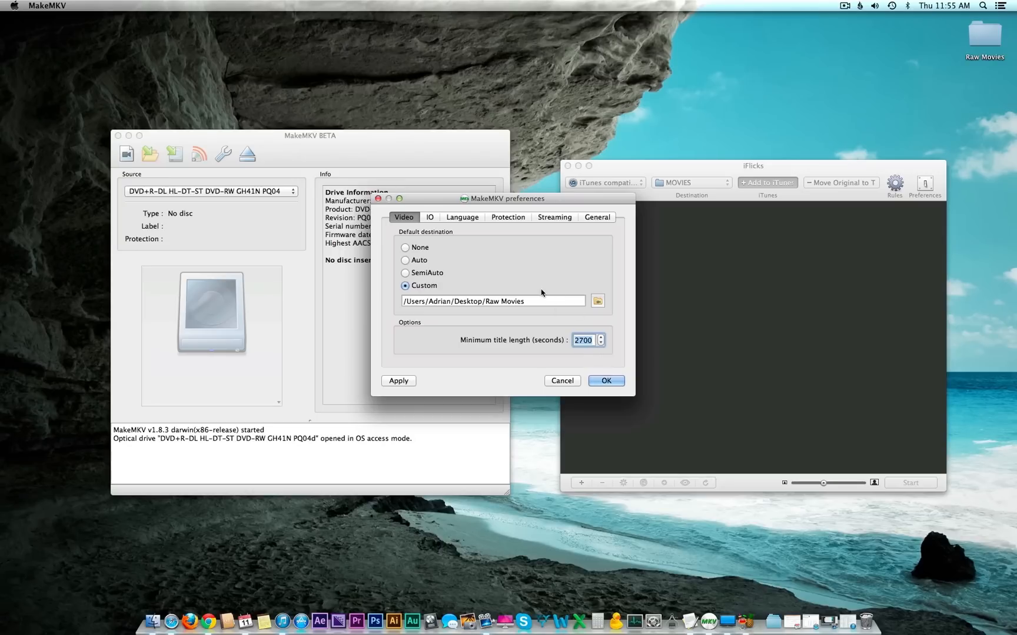
mouse_move(554, 364)
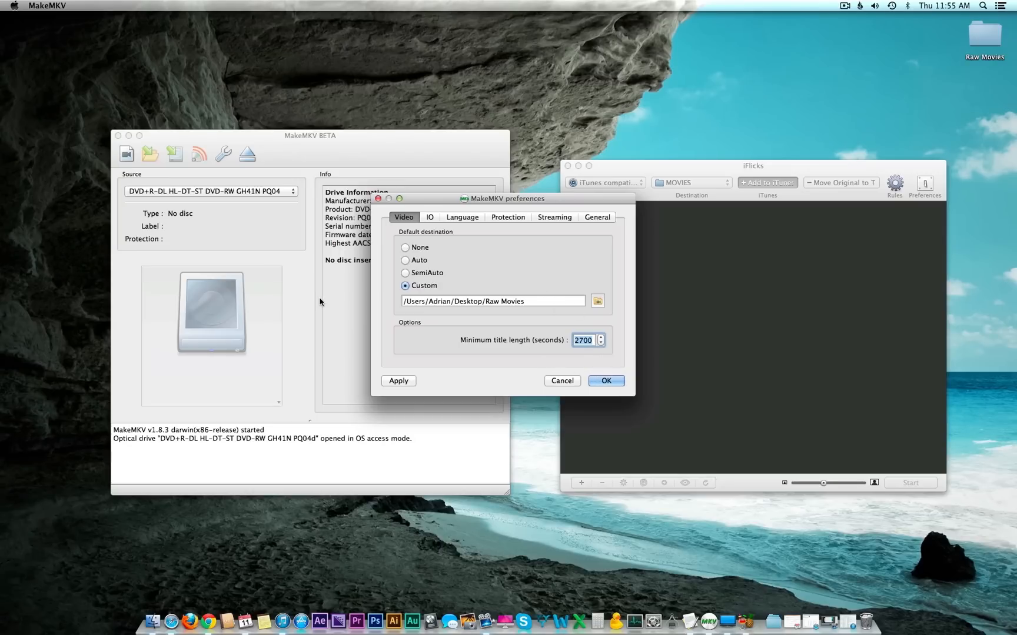
mouse_move(316, 253)
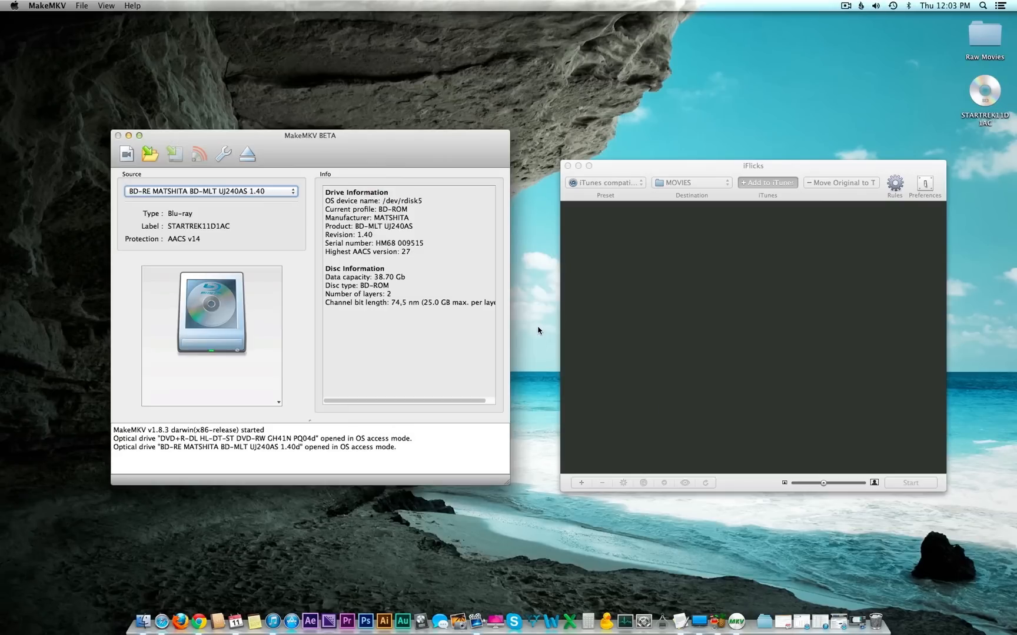
mouse_move(265, 243)
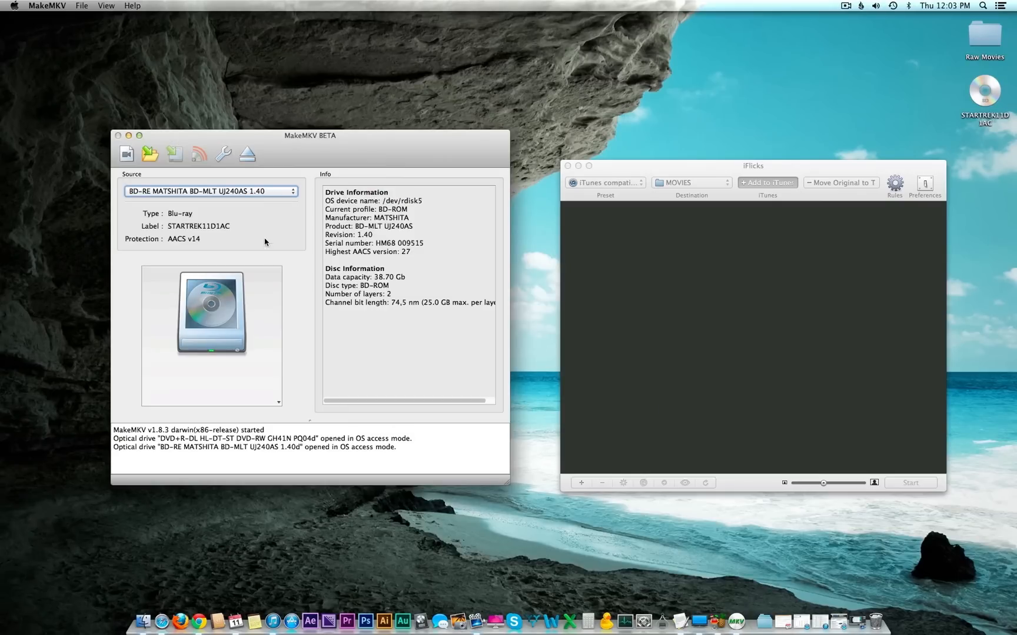
Step: Rip the Star Trek Disc 1 title with English audio and forced English subtitles to MKV in Raw Movies
left_click(126, 154)
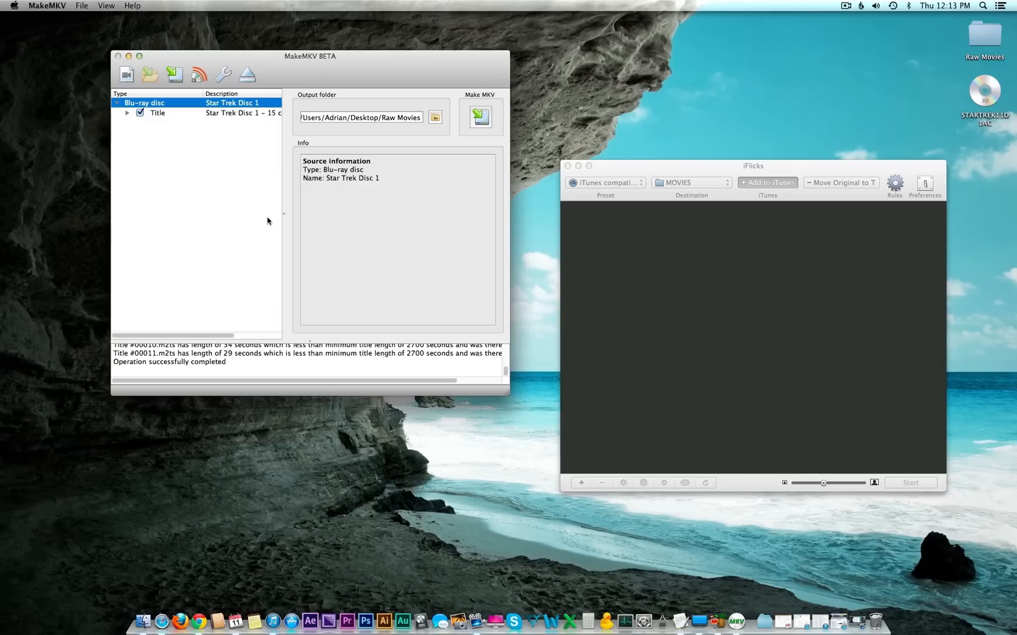
mouse_move(539, 371)
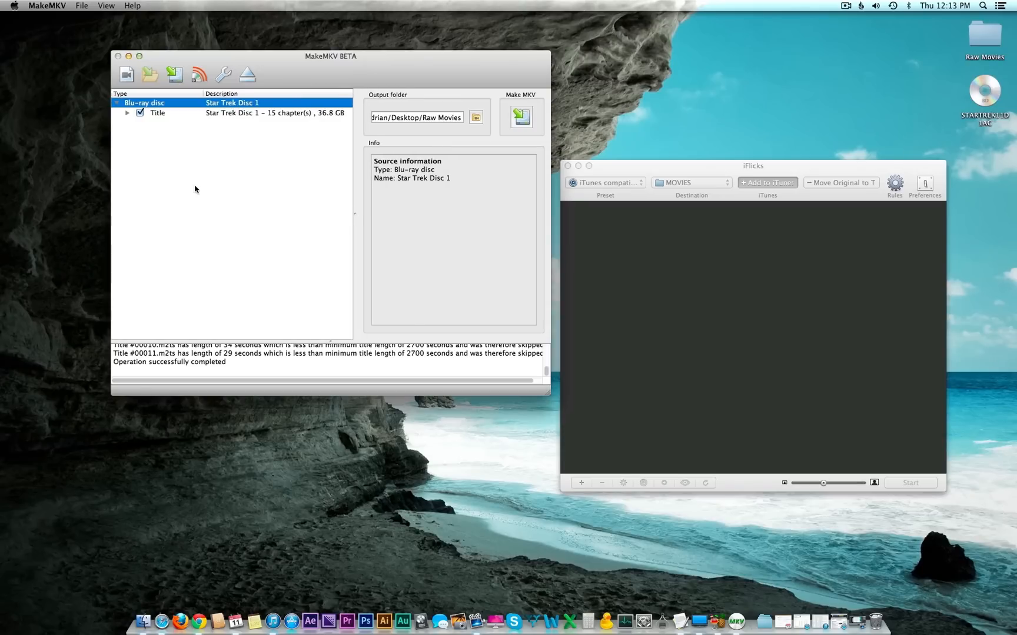
left_click(127, 113)
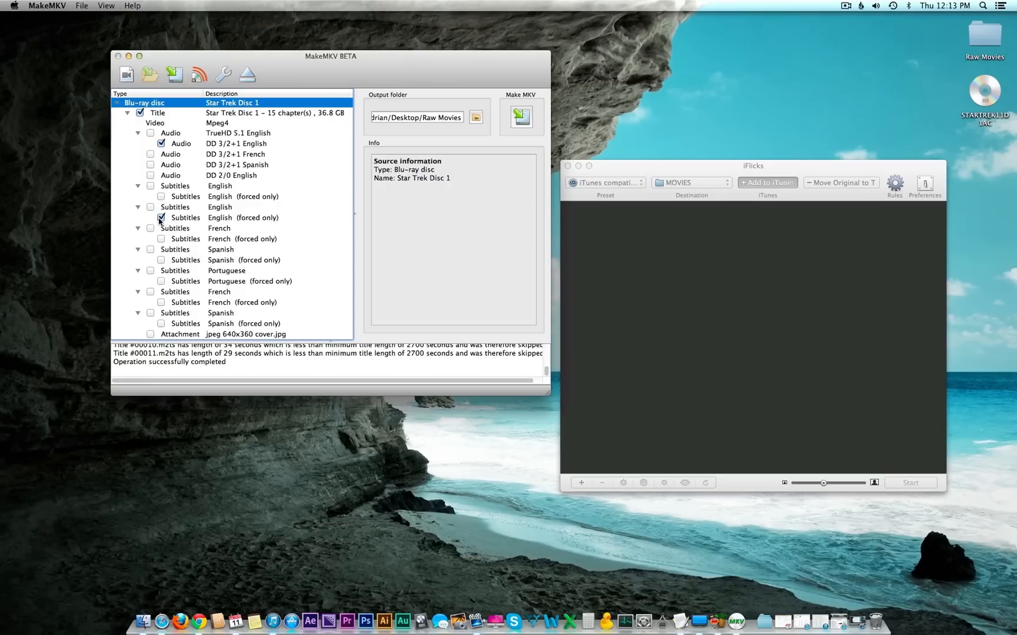
left_click(161, 218)
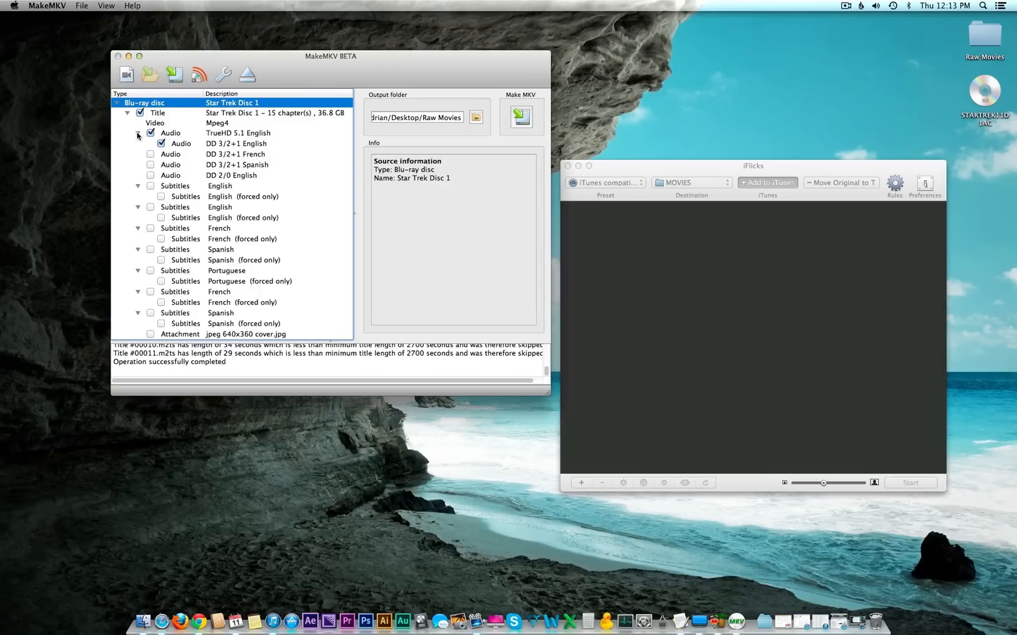
left_click(127, 113)
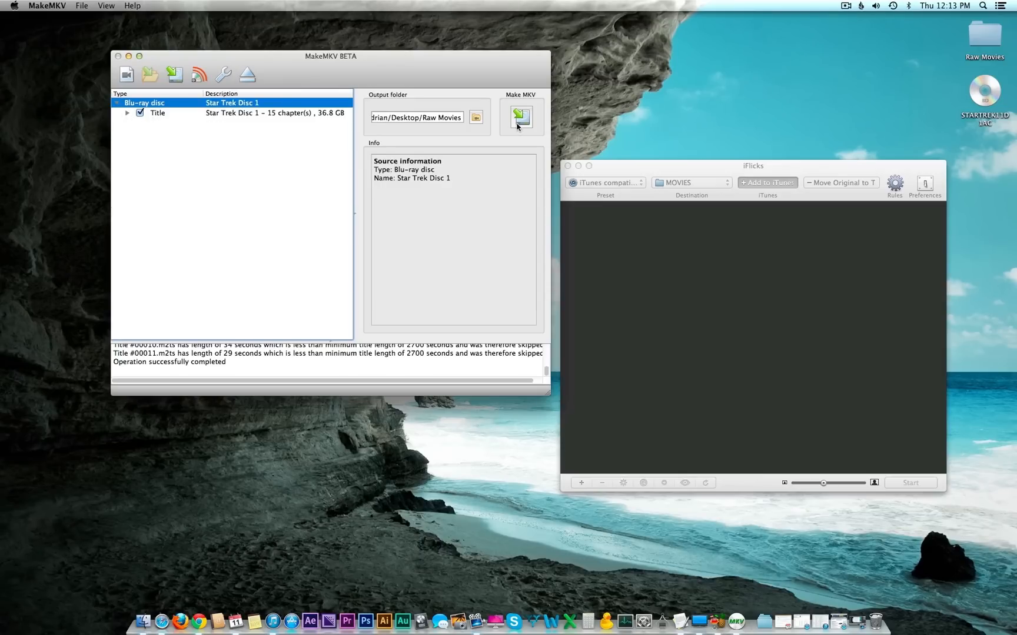
left_click(521, 118)
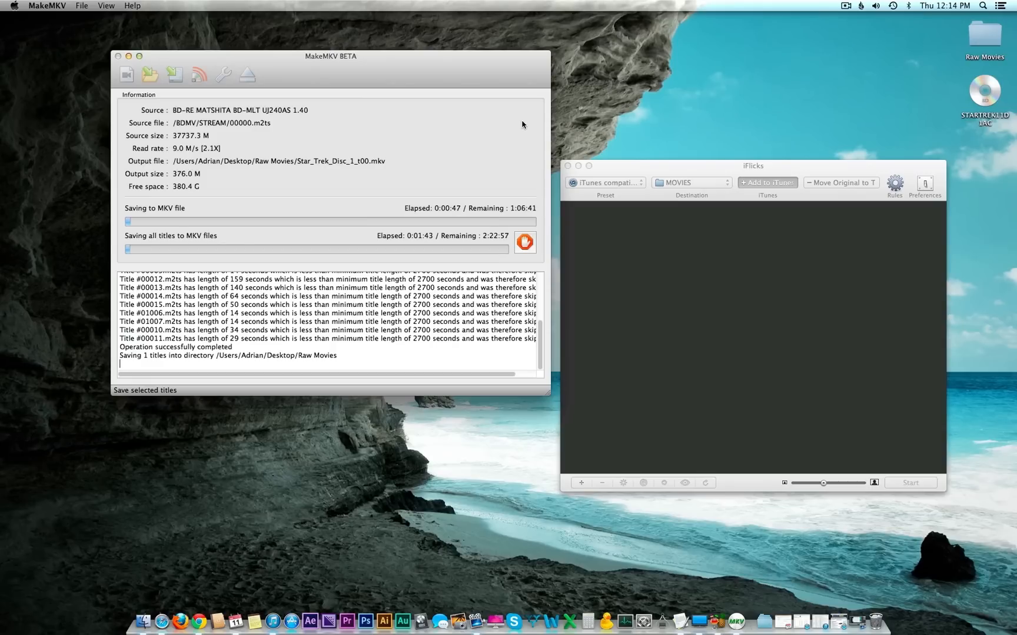
mouse_move(479, 126)
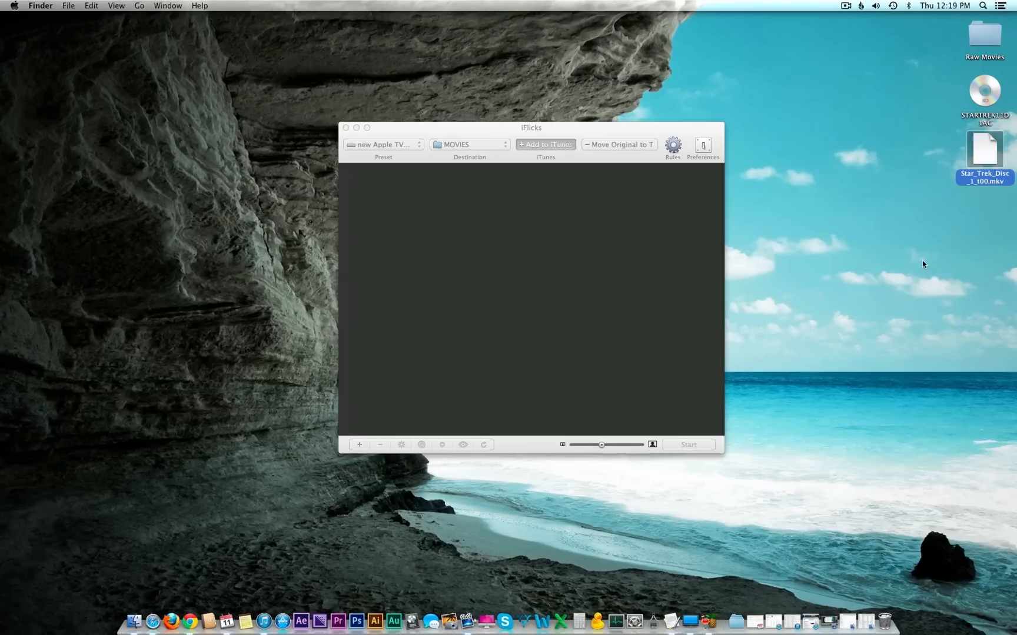
mouse_move(938, 276)
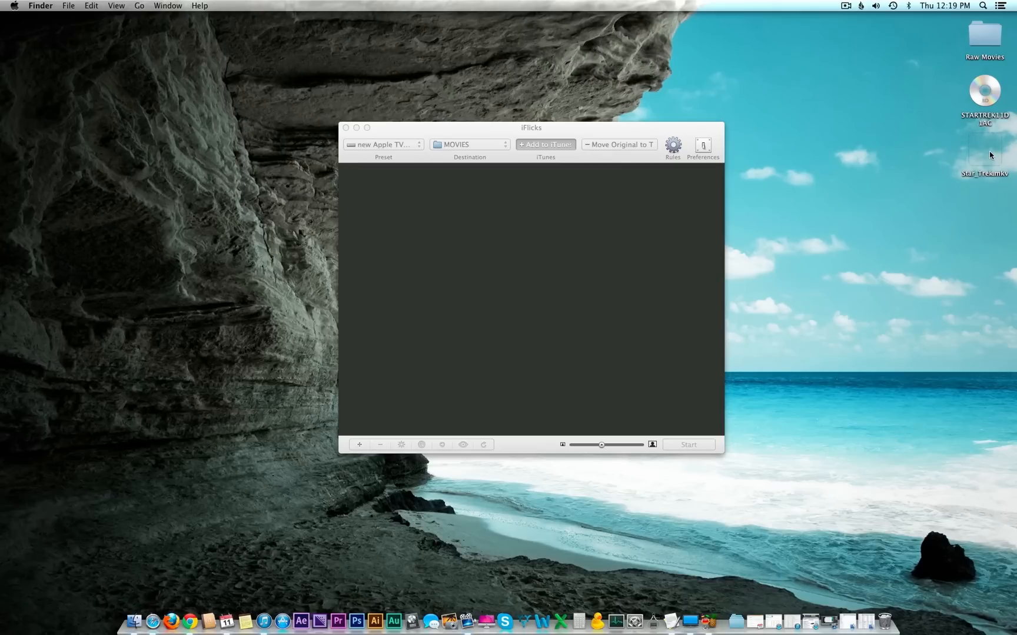
Step: Drag Star_Trek.mkv from the desktop into iFlicks to fetch its Star Trek (2009) metadata
left_click_drag(982, 150, 503, 224)
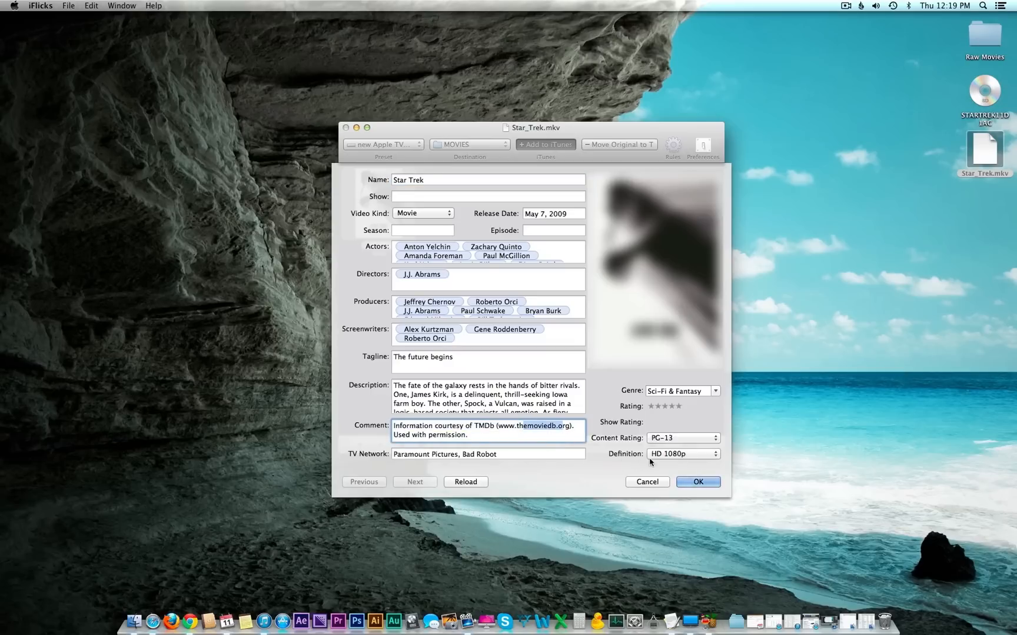
Step: Accept the fetched Star Trek metadata so the movie is queued in iFlicks
left_click(698, 481)
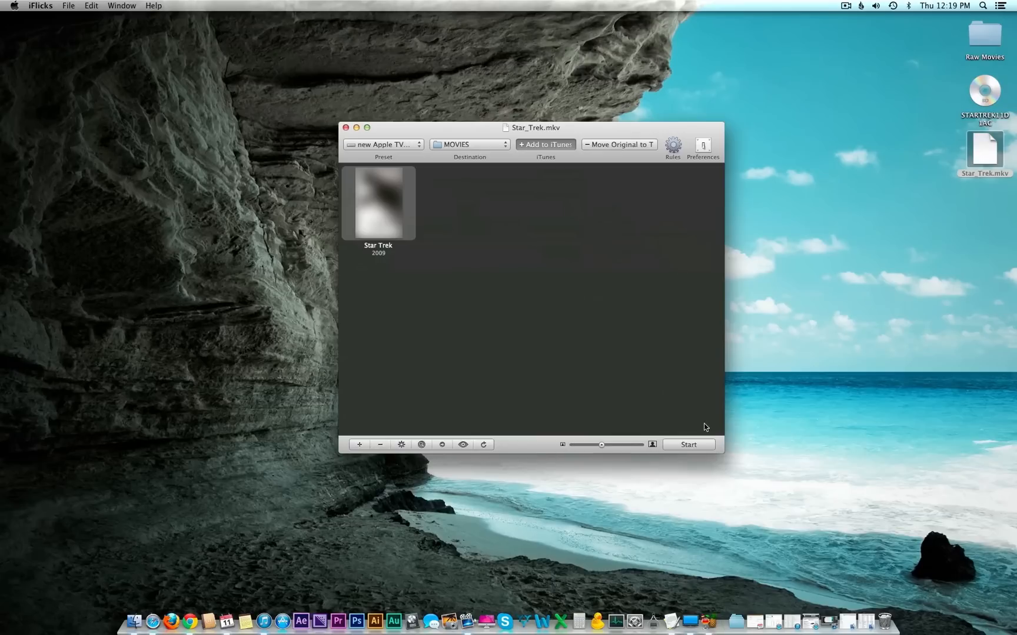
left_click(382, 144)
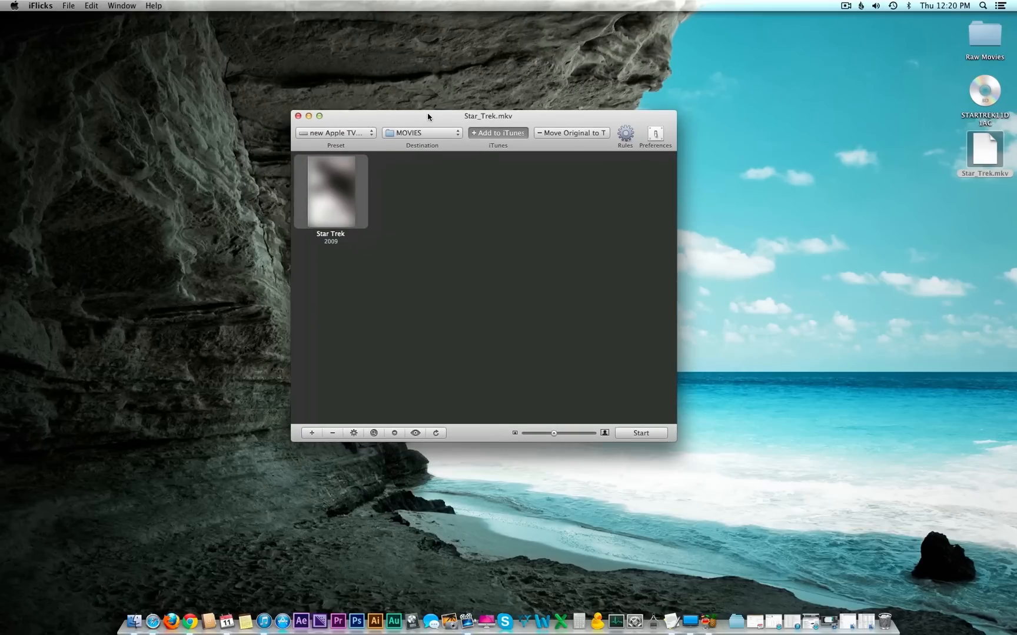
mouse_move(416, 136)
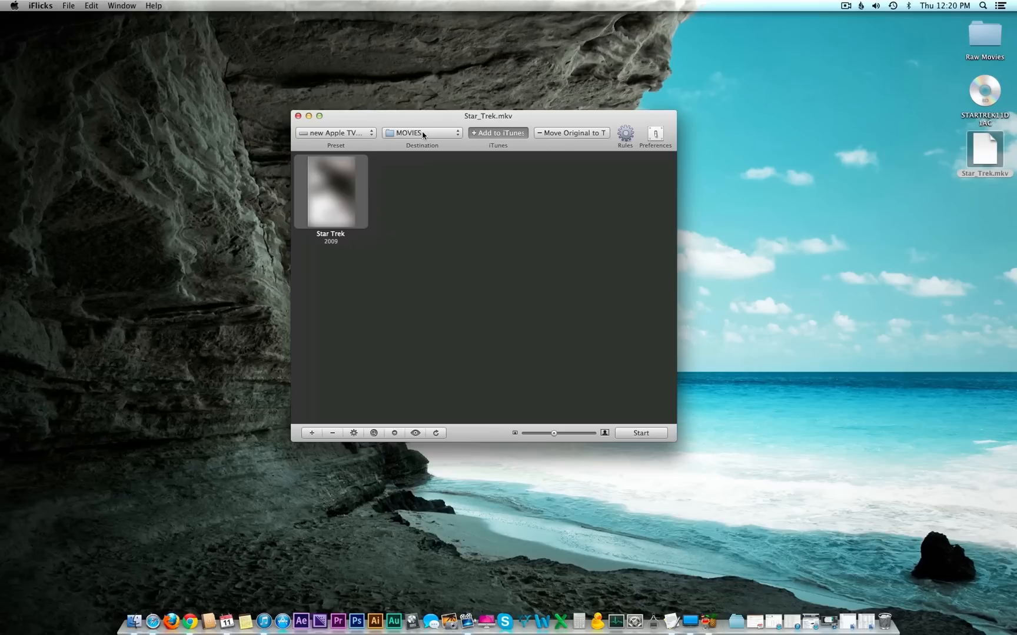
mouse_move(498, 137)
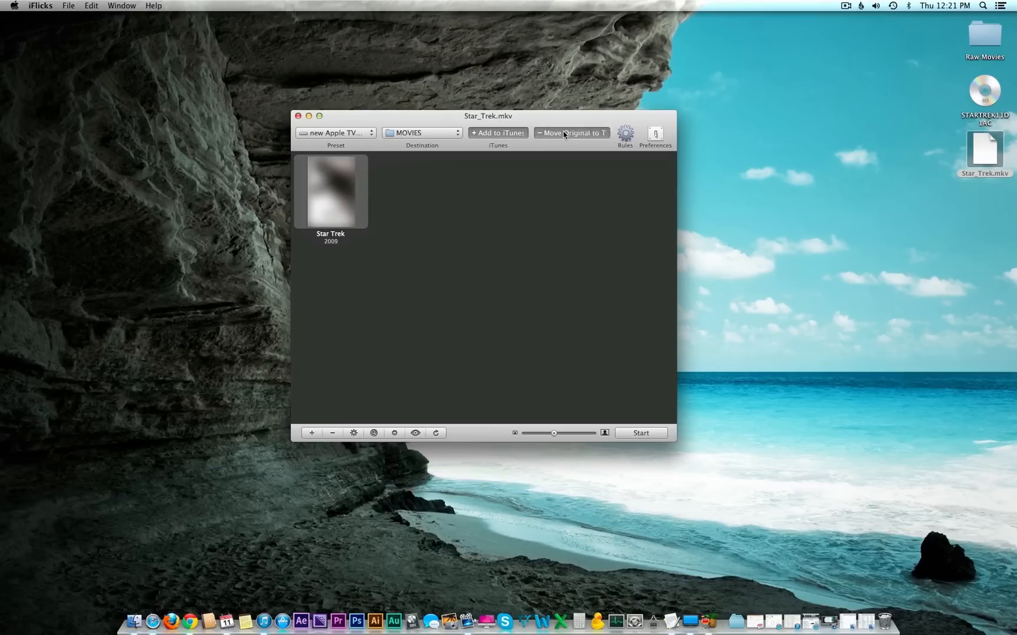
mouse_move(215, 555)
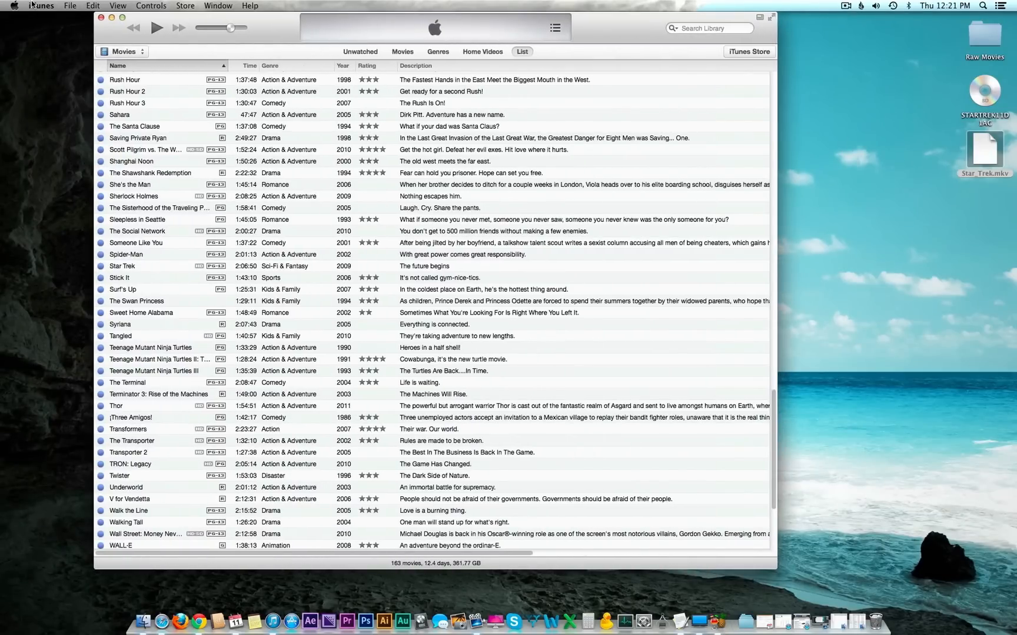
Step: Bring up the iTunes preferences from the iTunes menu
left_click(41, 5)
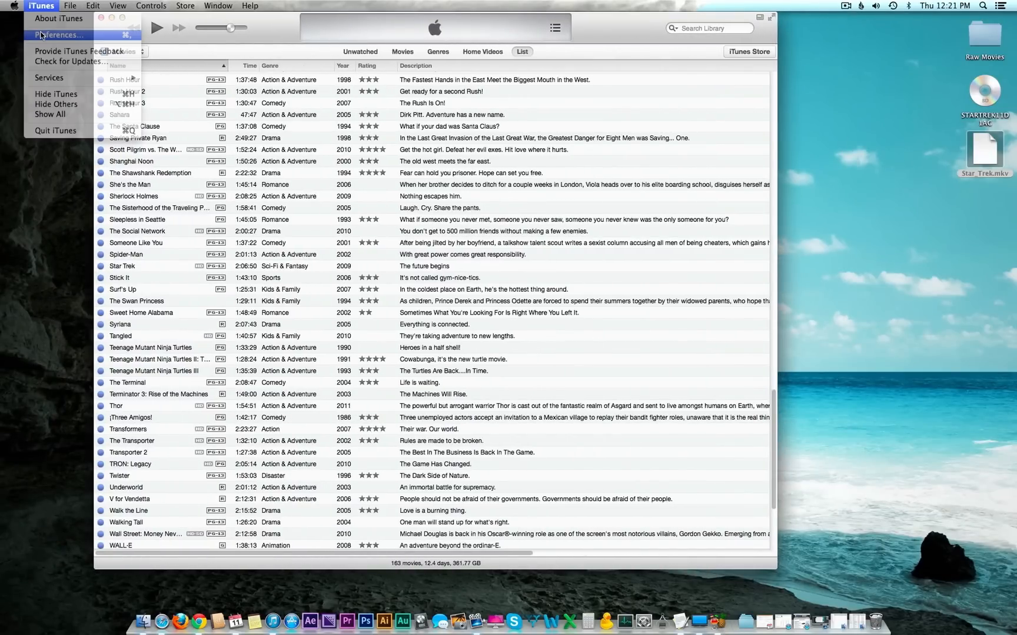
left_click(59, 34)
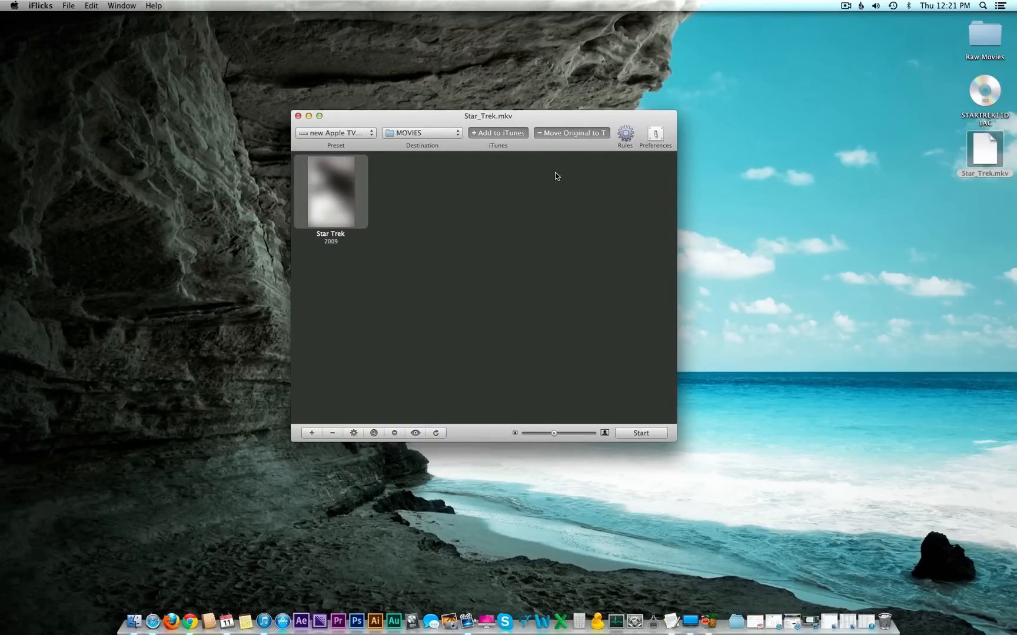
mouse_move(566, 140)
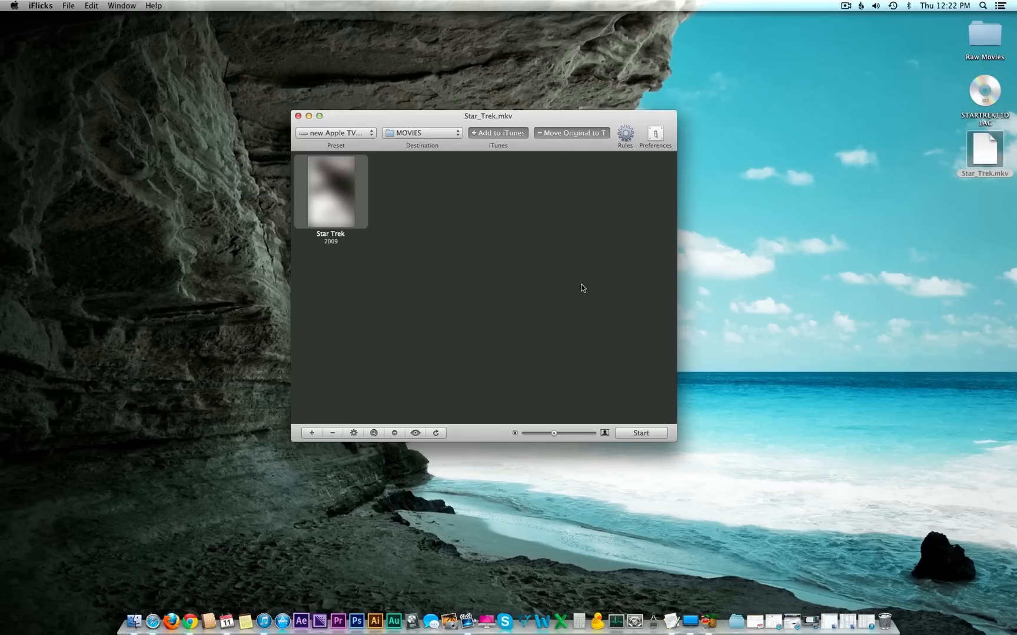
mouse_move(645, 427)
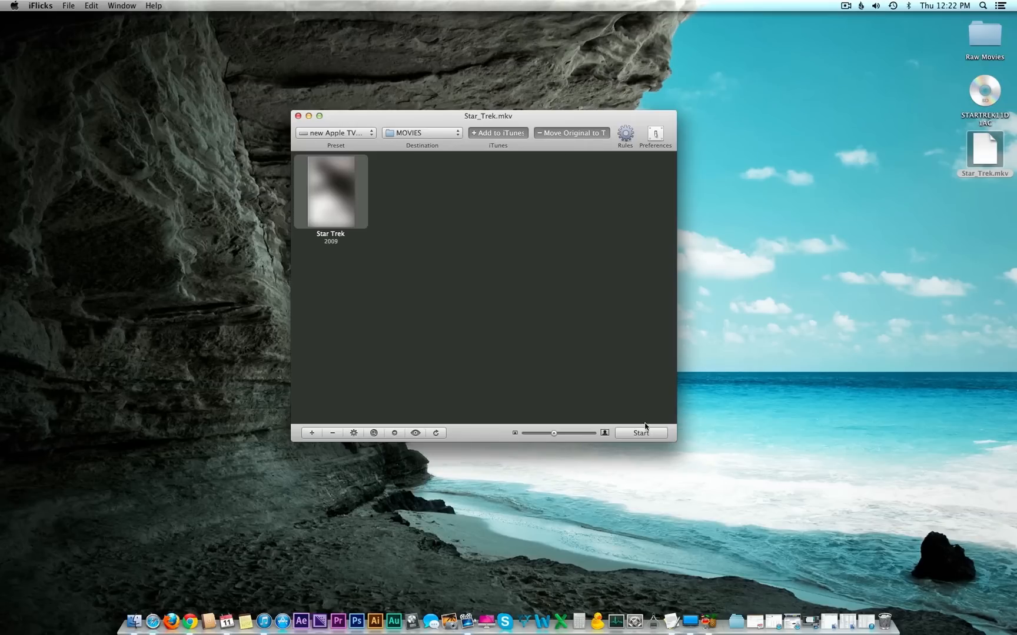
Step: Start the iFlicks queue so Star Trek (2009) encodes to H.264
left_click(640, 433)
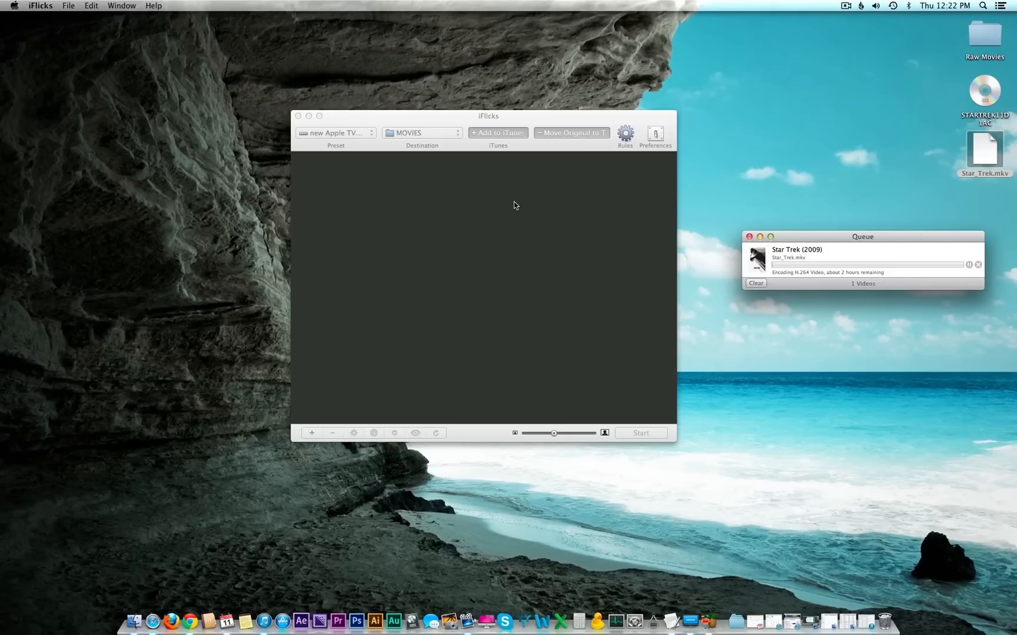
mouse_move(573, 258)
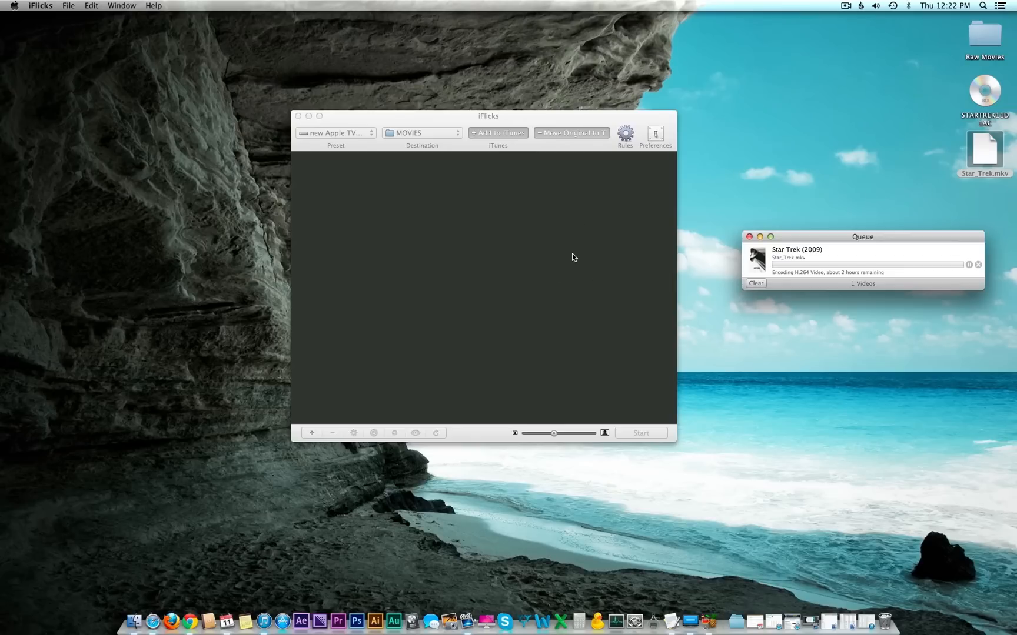
mouse_move(906, 408)
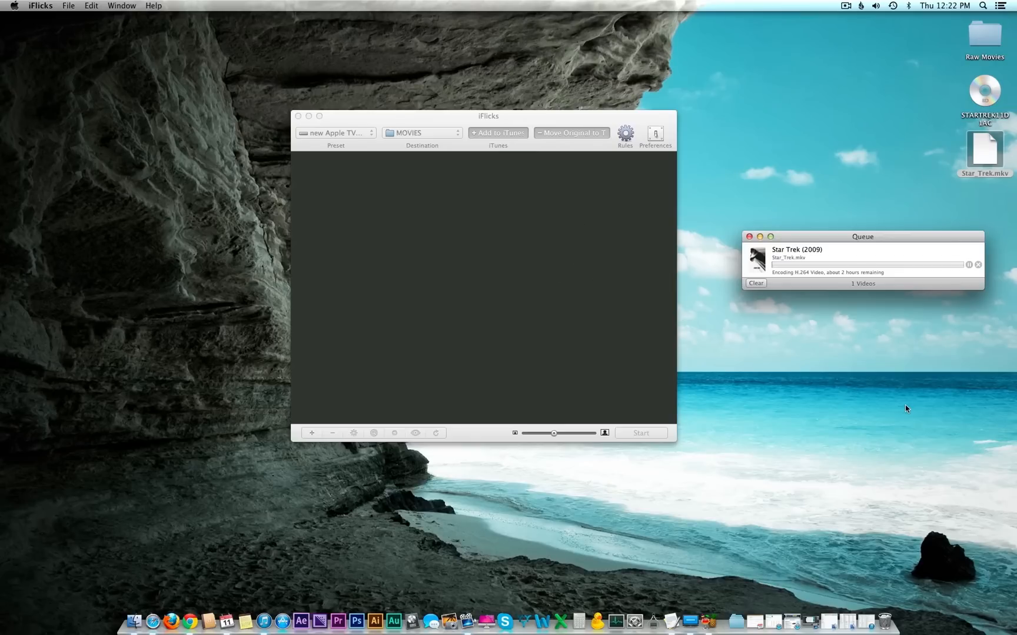
mouse_move(911, 408)
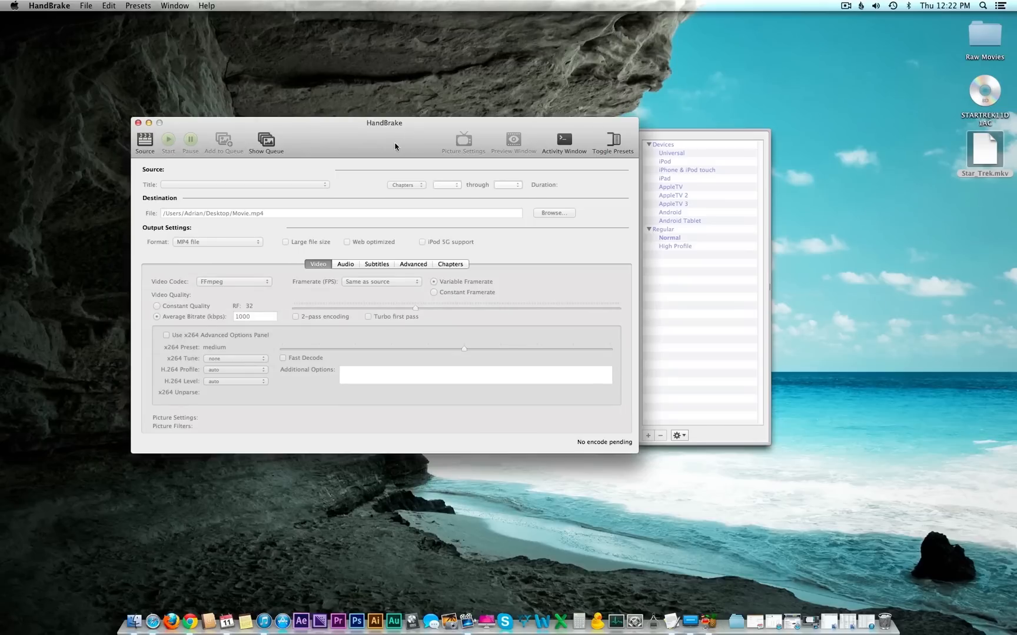
Step: Load the OCEANS_ELEVEN_2001 disc as the HandBrake source
left_click_drag(383, 122, 399, 132)
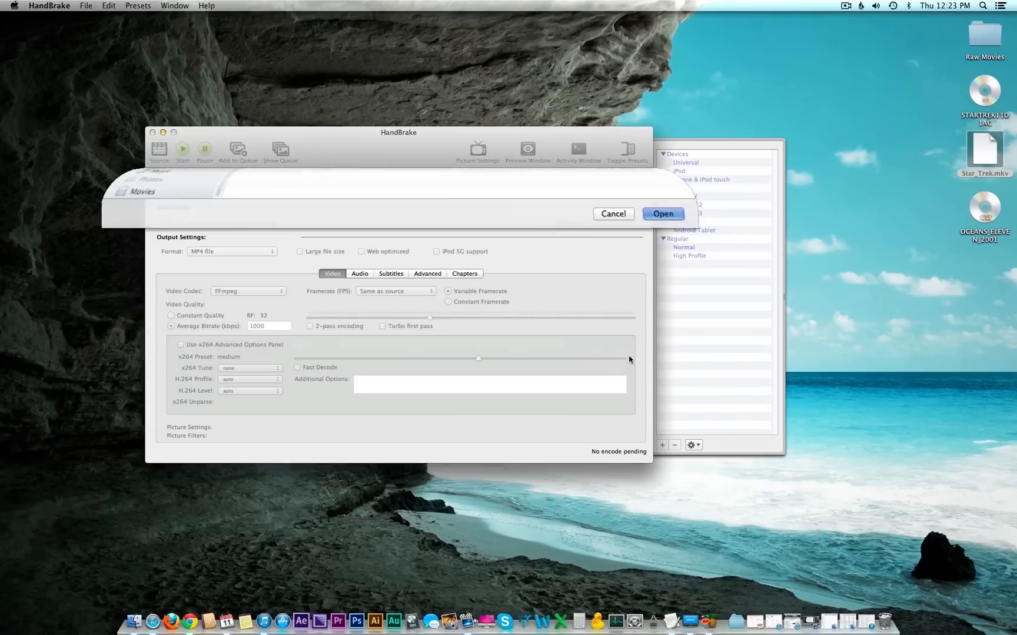
left_click(661, 213)
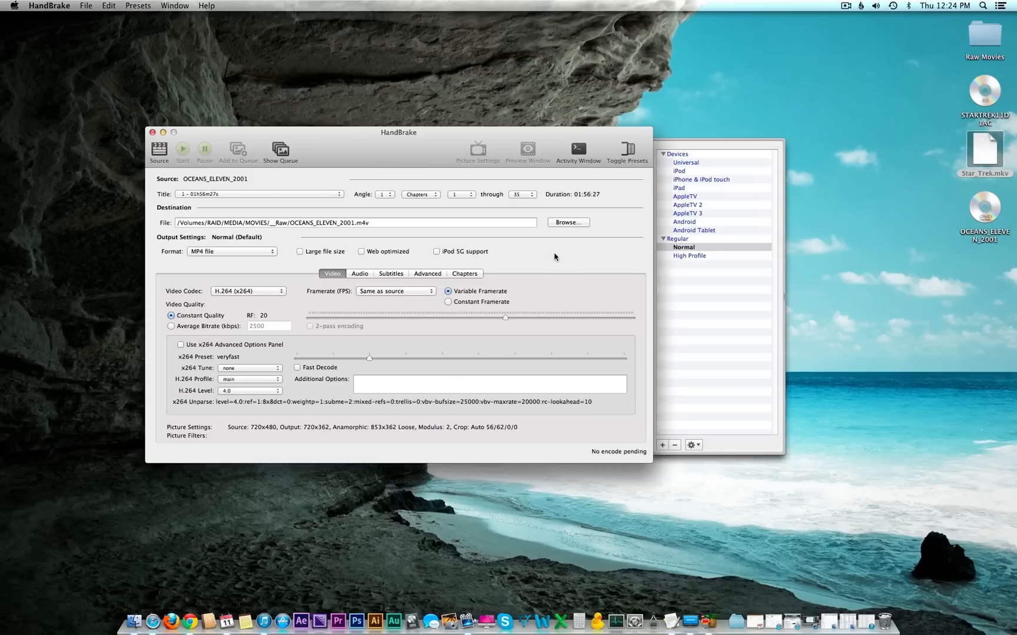
mouse_move(691, 229)
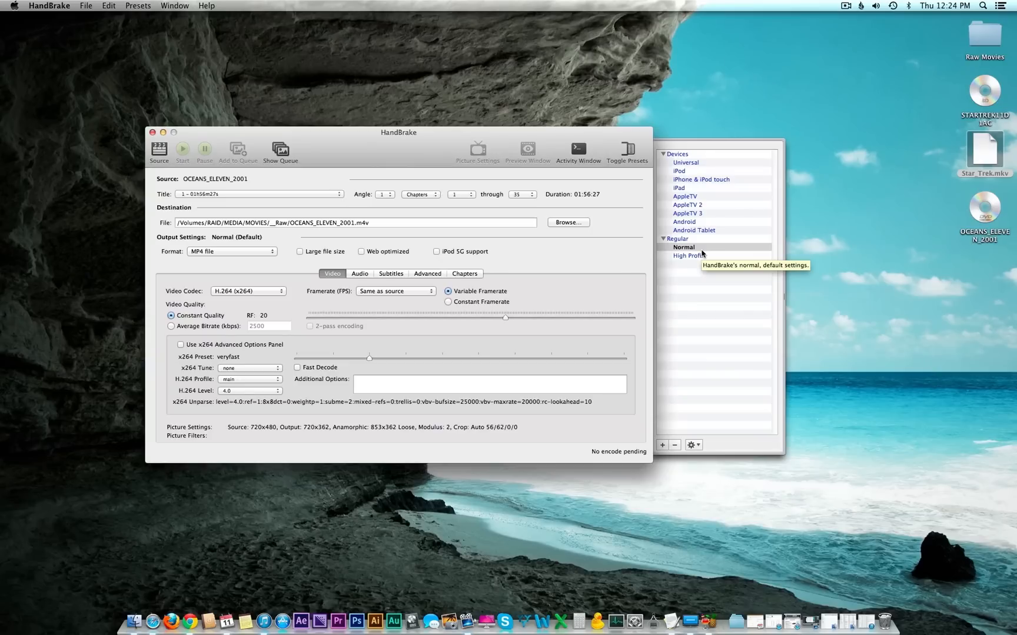
mouse_move(688, 255)
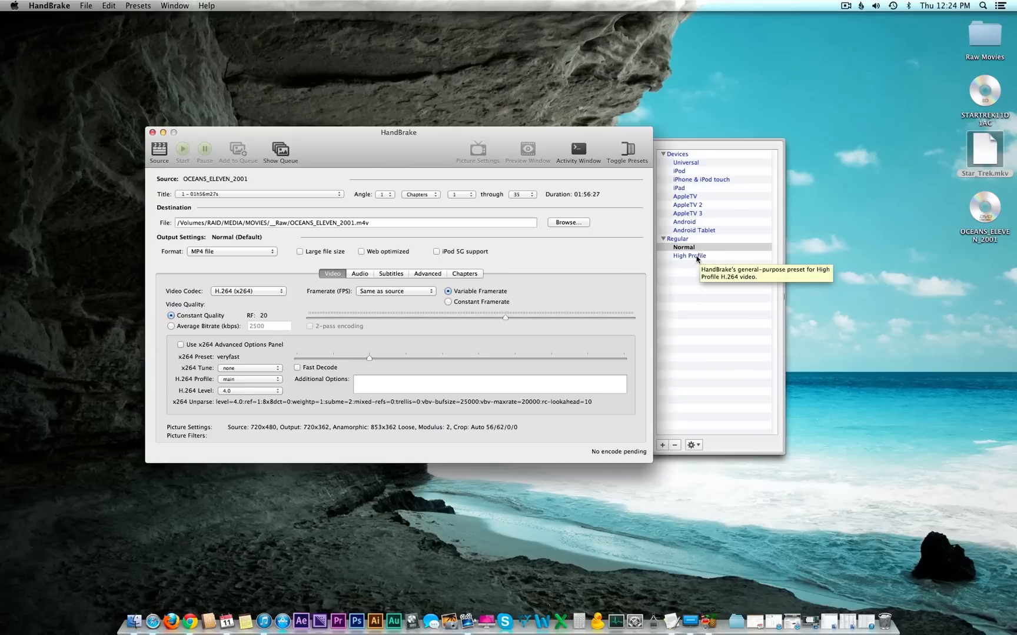
mouse_move(694, 258)
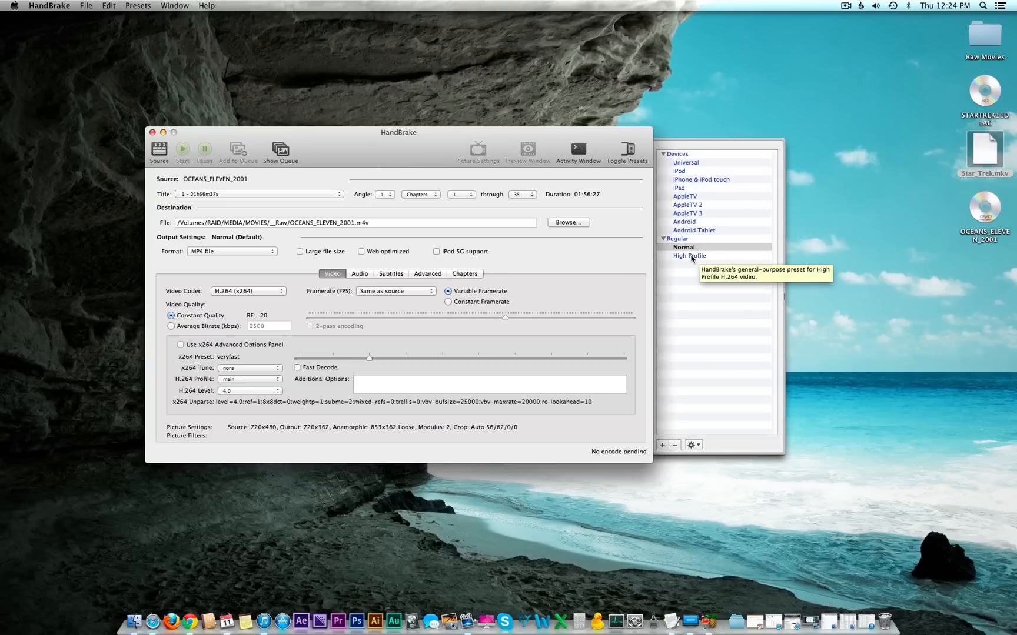
Step: Apply the High Profile preset to Oceans Eleven and turn off large file size support
left_click(688, 255)
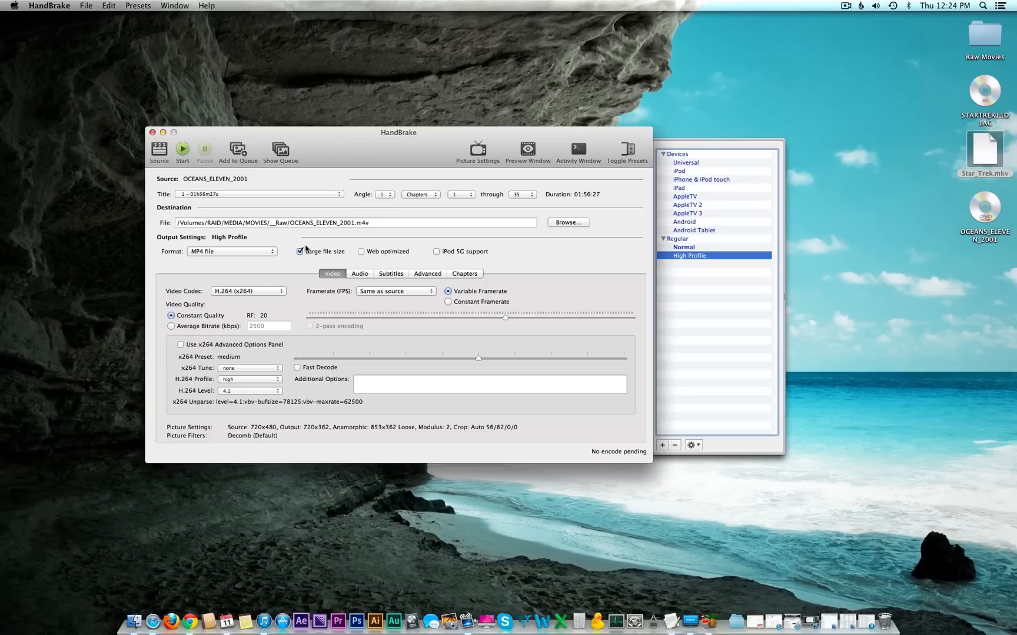
mouse_move(300, 252)
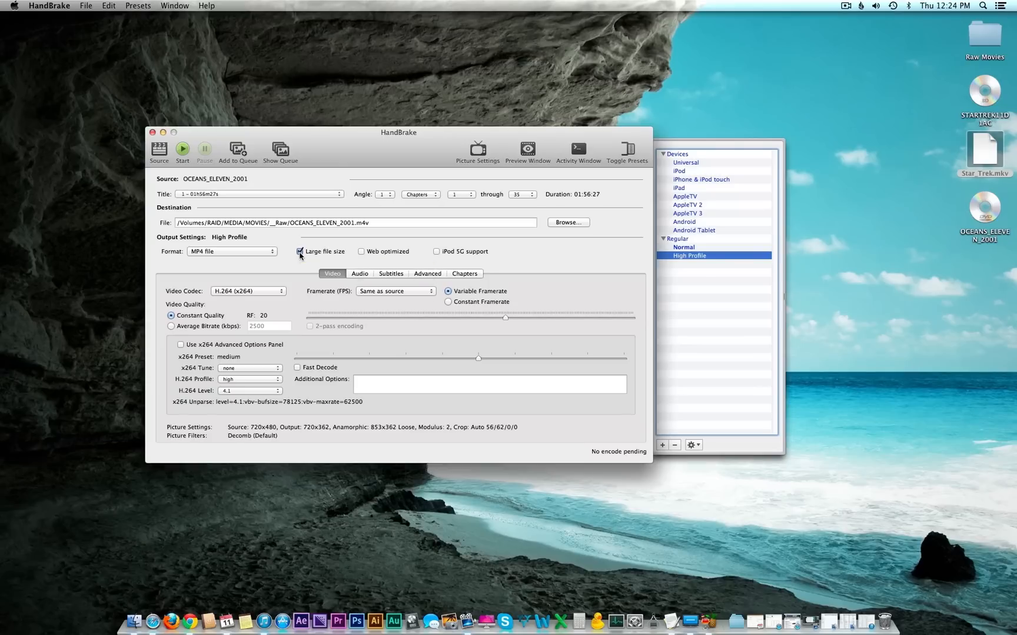
left_click(299, 252)
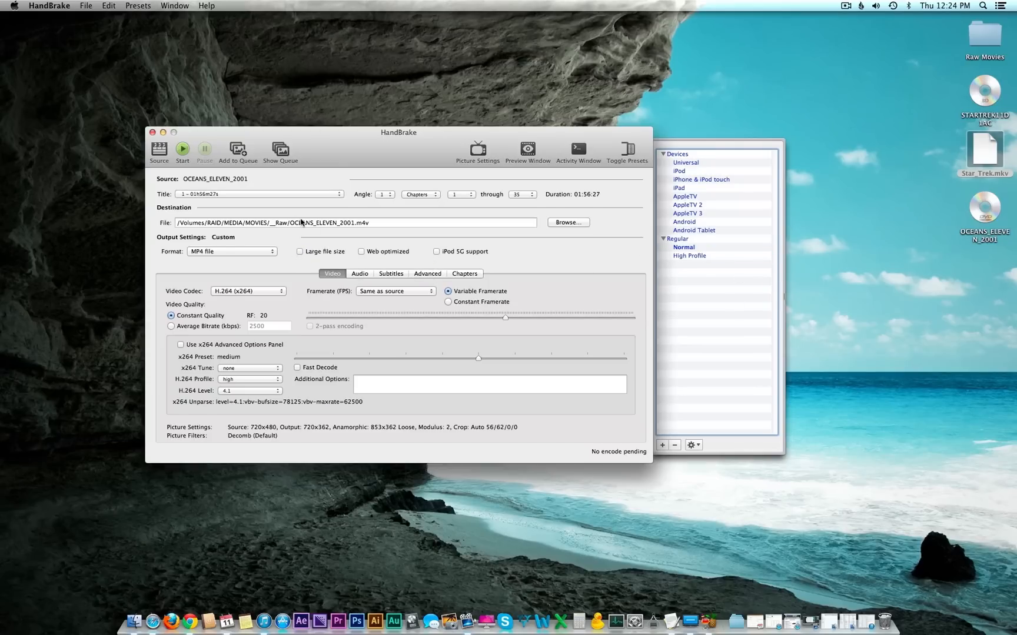
mouse_move(528, 152)
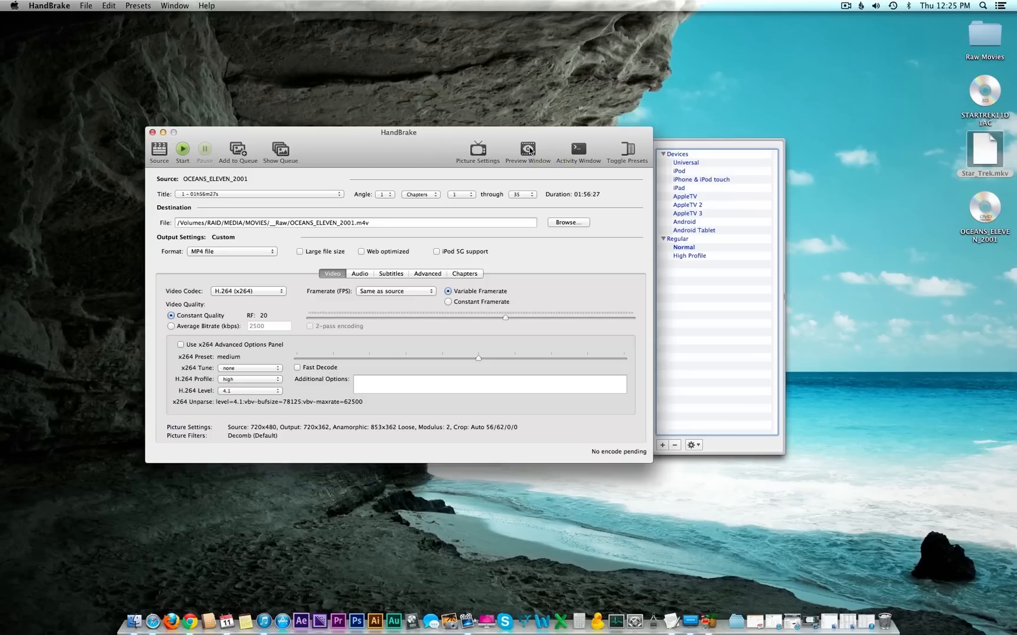
mouse_move(527, 150)
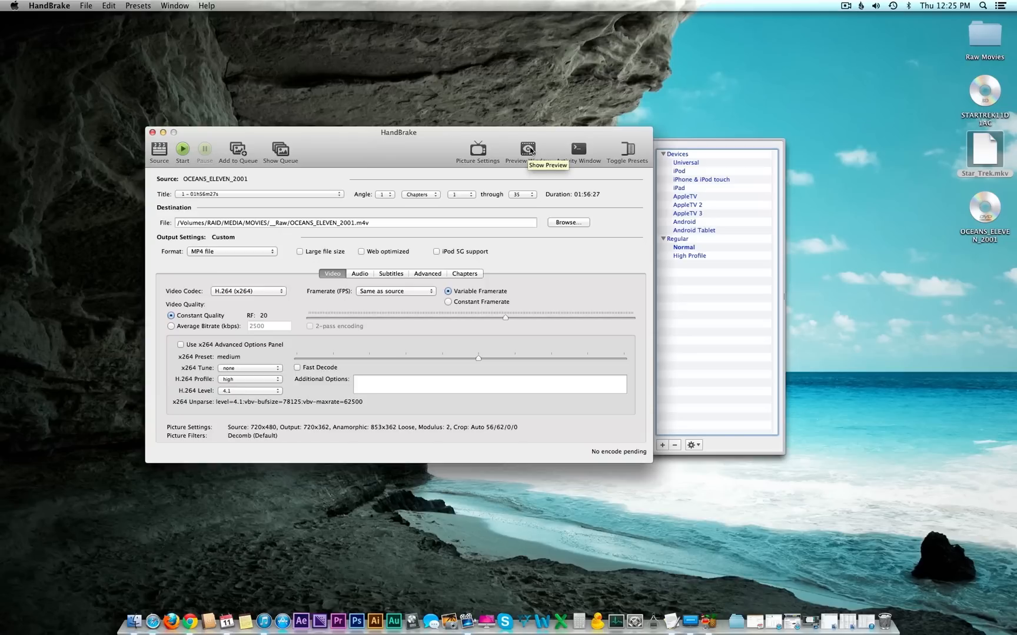
mouse_move(495, 249)
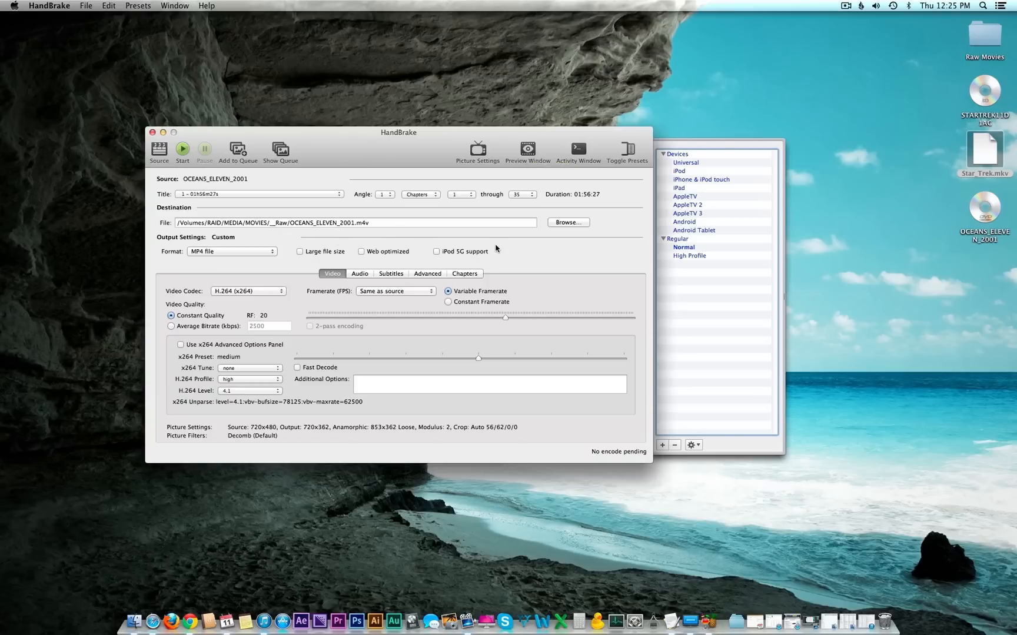
mouse_move(499, 250)
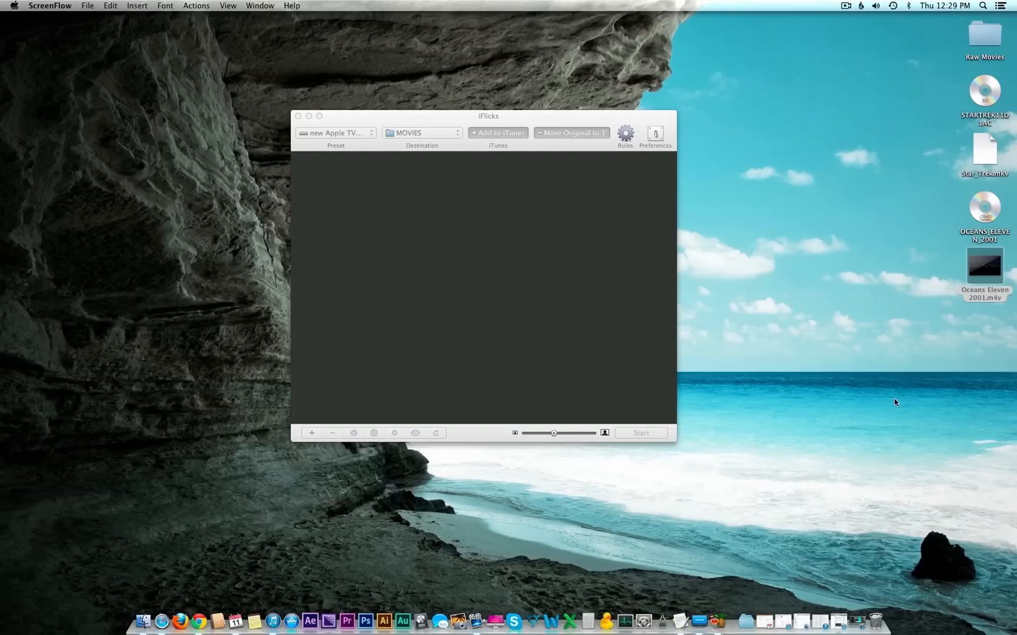
mouse_move(937, 352)
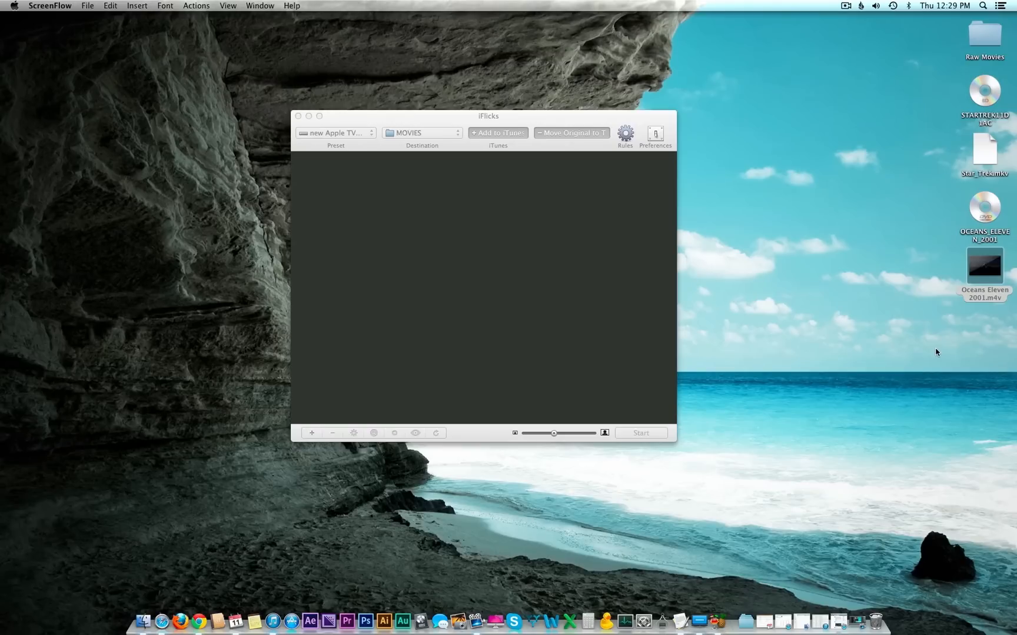
mouse_move(910, 262)
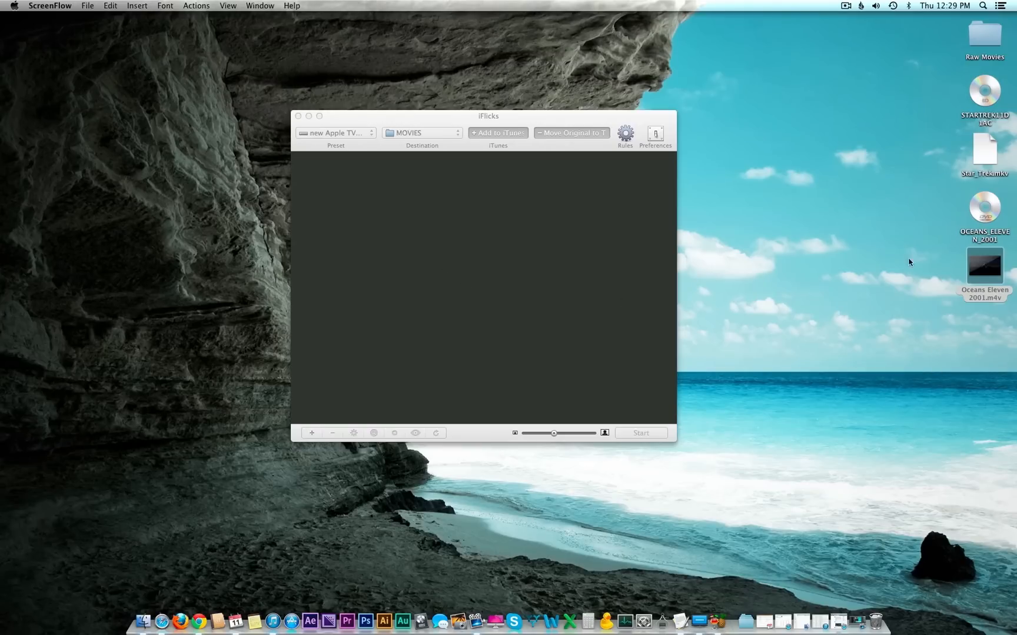
Step: Add Oceans Eleven 2001.m4v to iFlicks and match it to Ocean's Eleven (2001) online details
left_click_drag(983, 263, 507, 233)
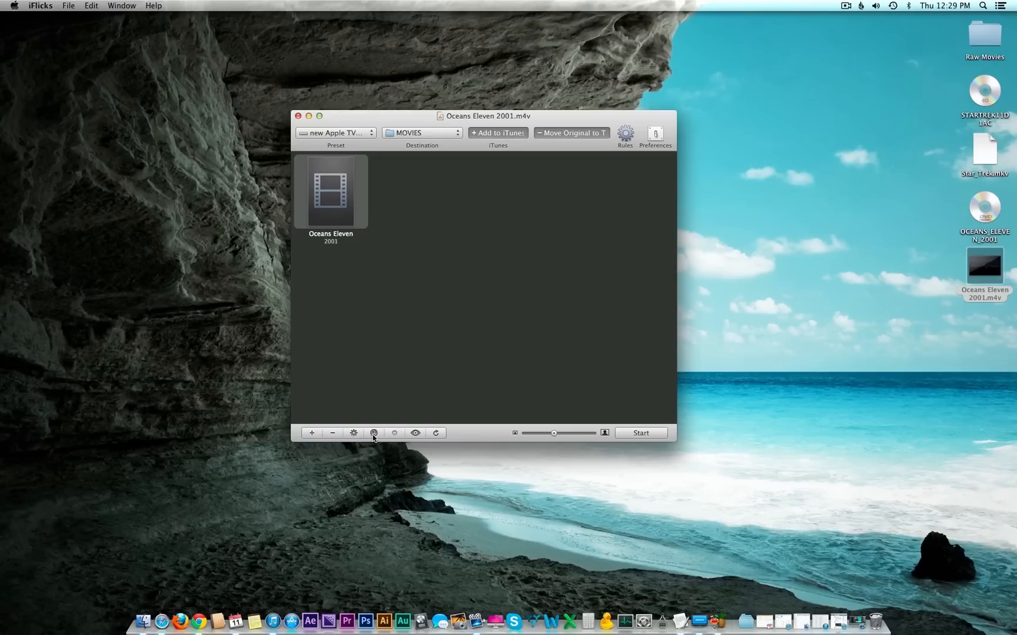
mouse_move(373, 433)
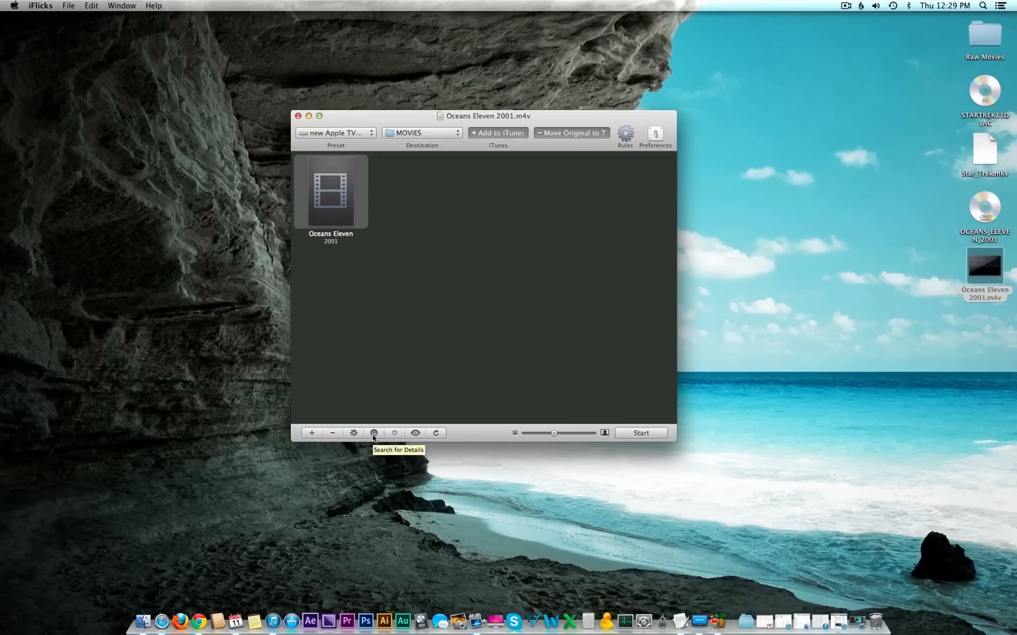
left_click(373, 433)
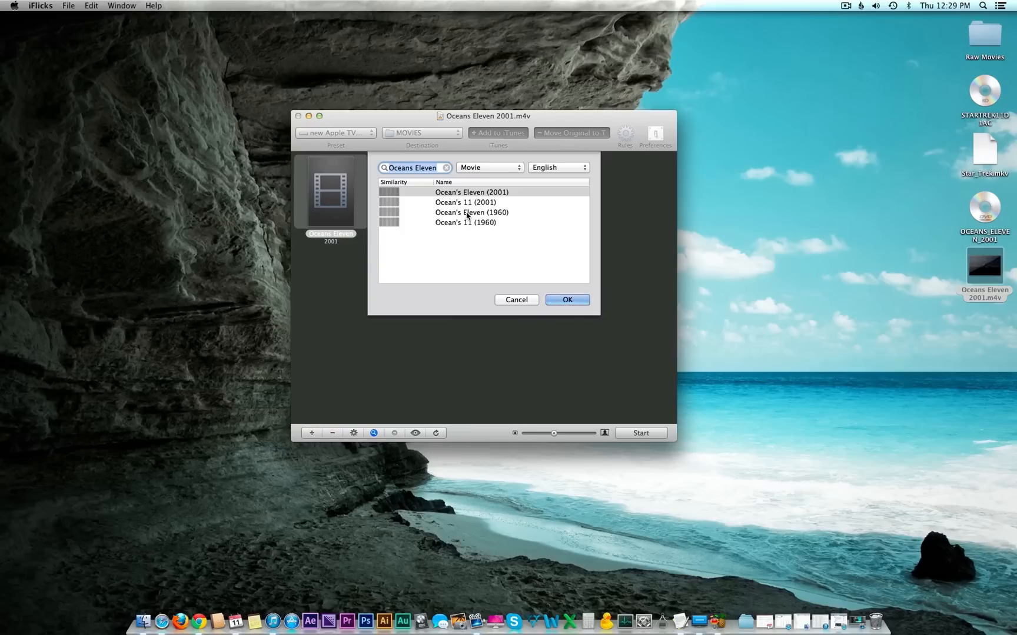
left_click(472, 192)
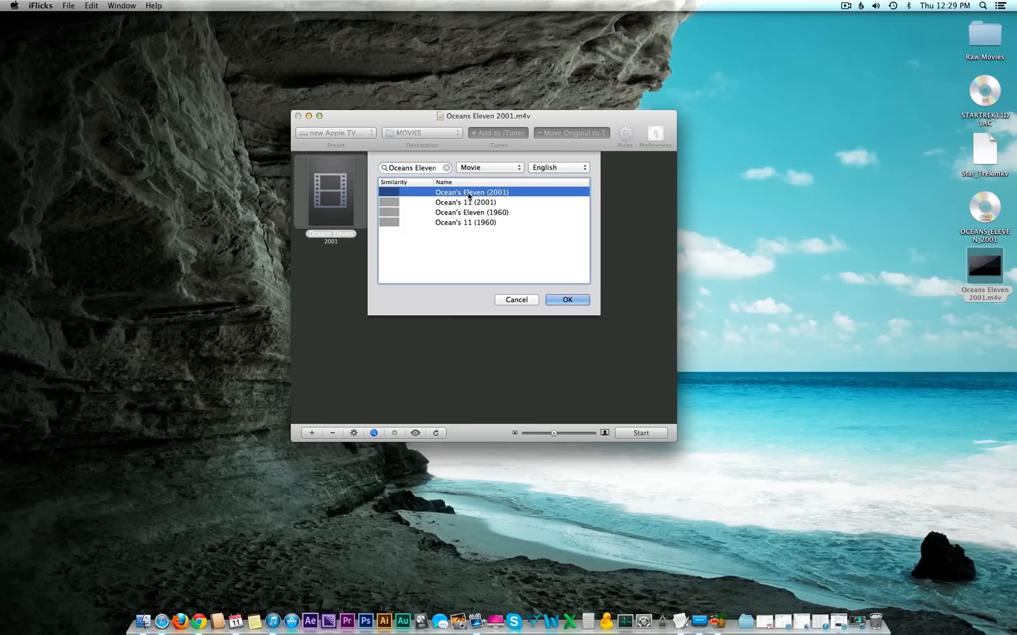
left_click(566, 300)
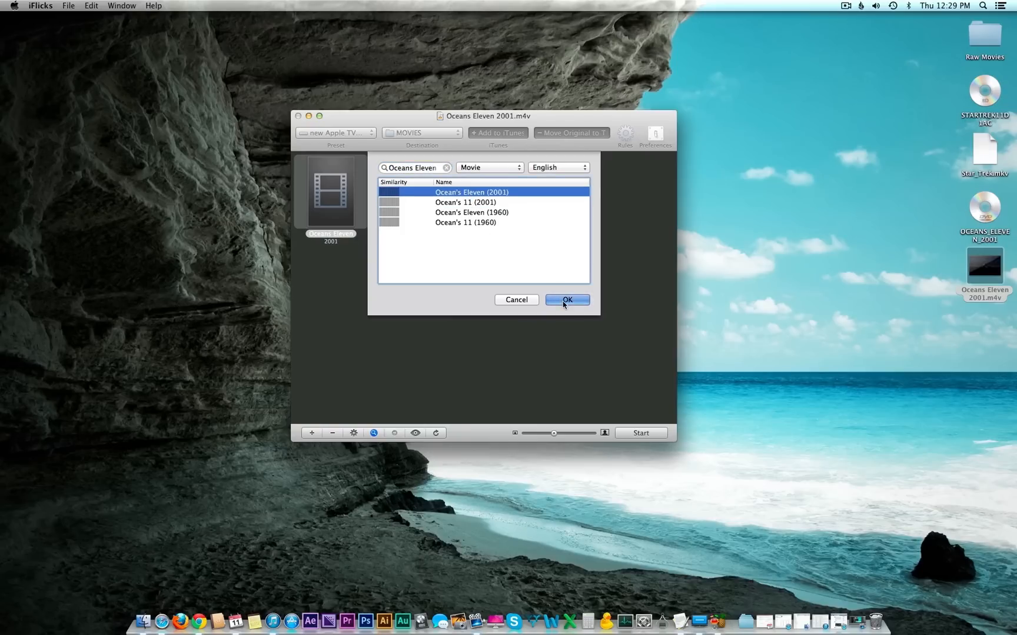
left_click(565, 300)
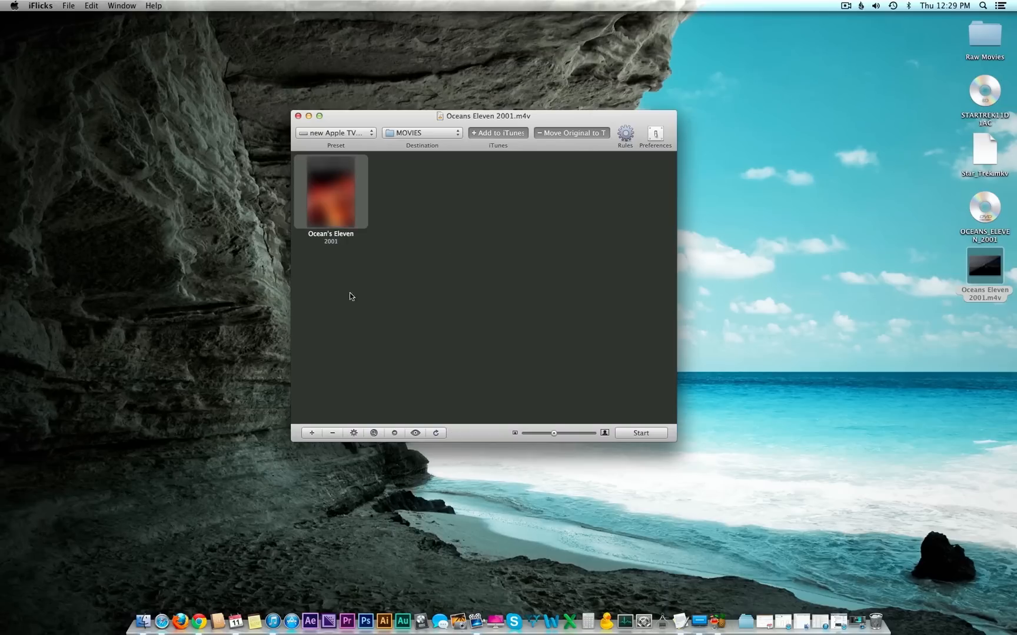
double_click(330, 191)
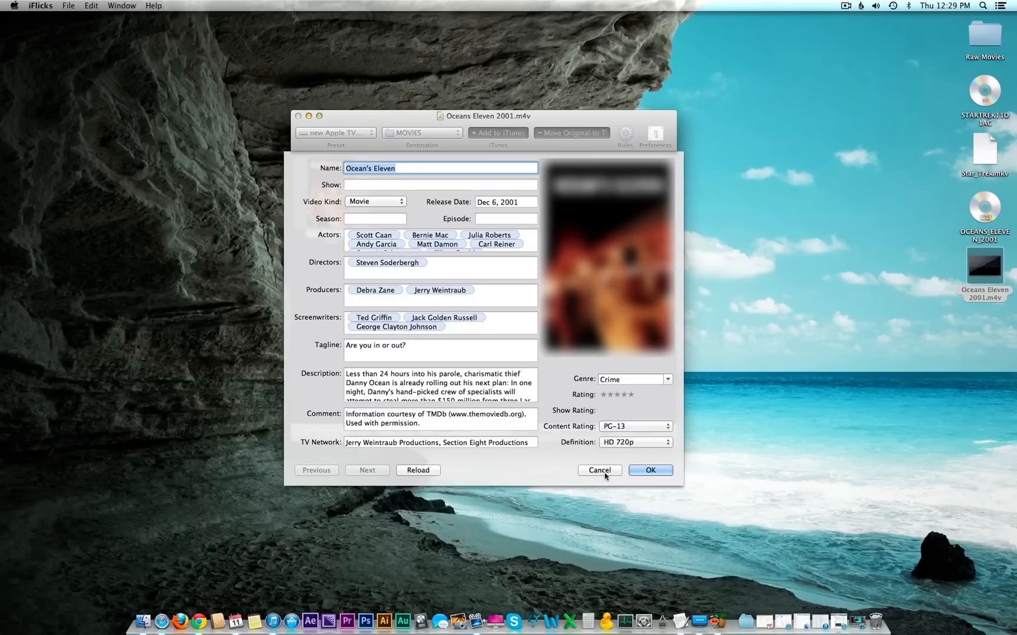
mouse_move(598, 469)
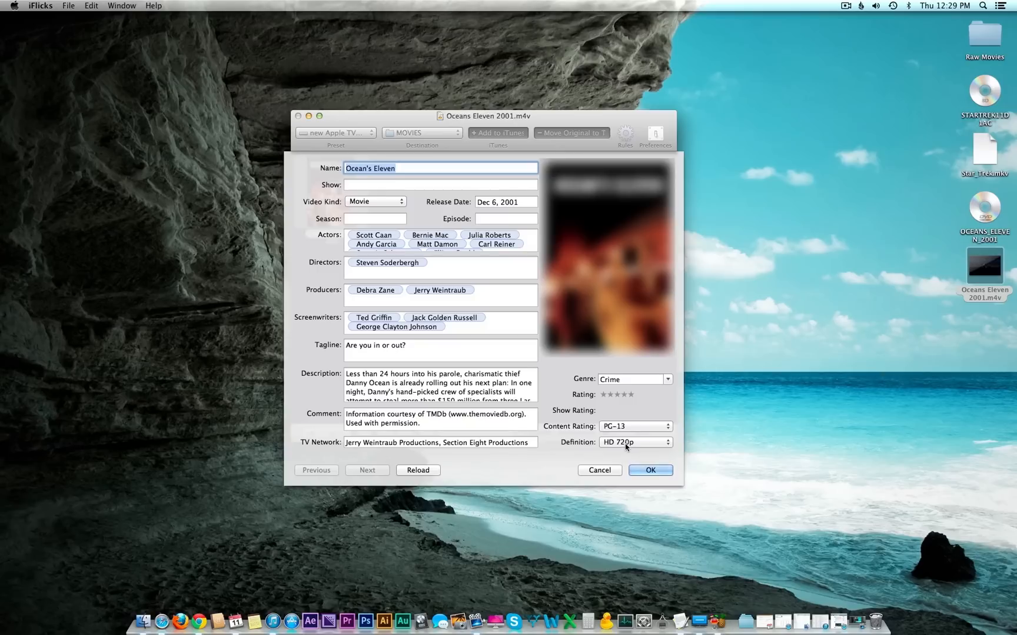
Step: Set Ocean's Eleven (2001) definition to SD and accept the edited movie details
left_click(635, 443)
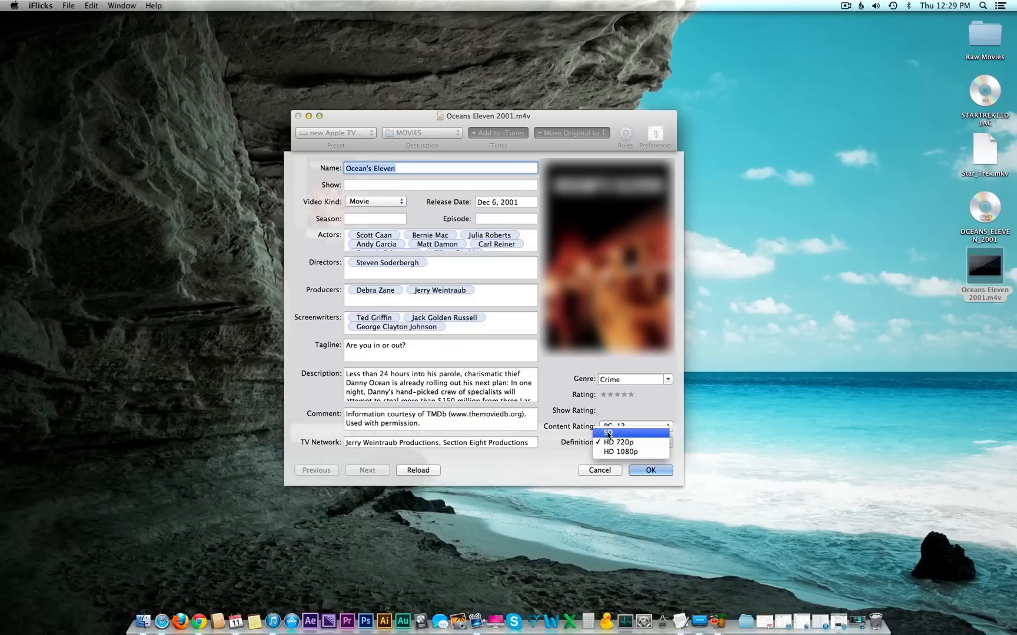
left_click(608, 433)
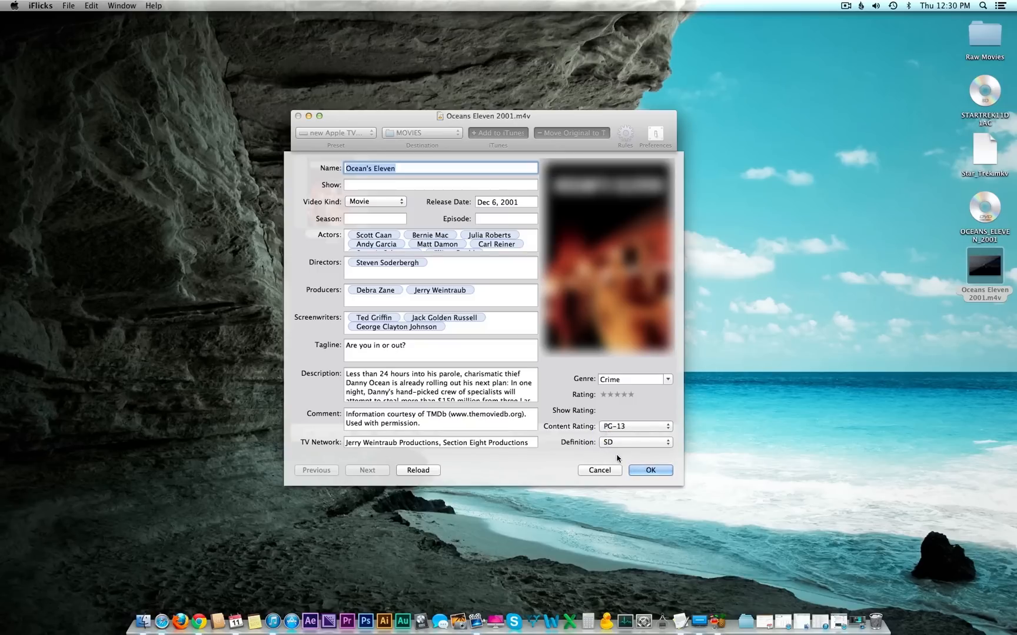
left_click(649, 470)
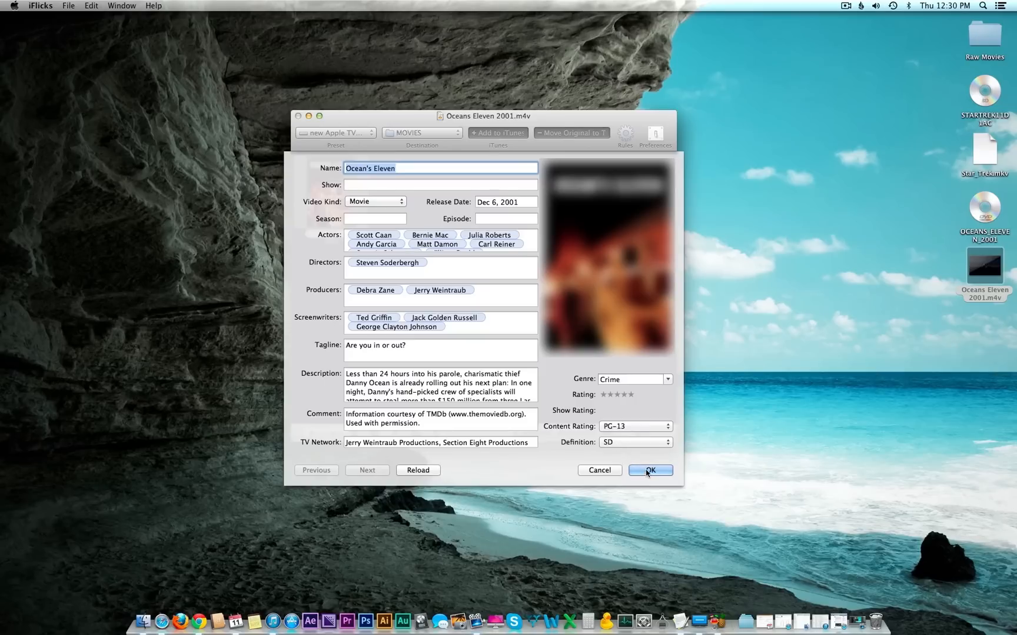
left_click(649, 470)
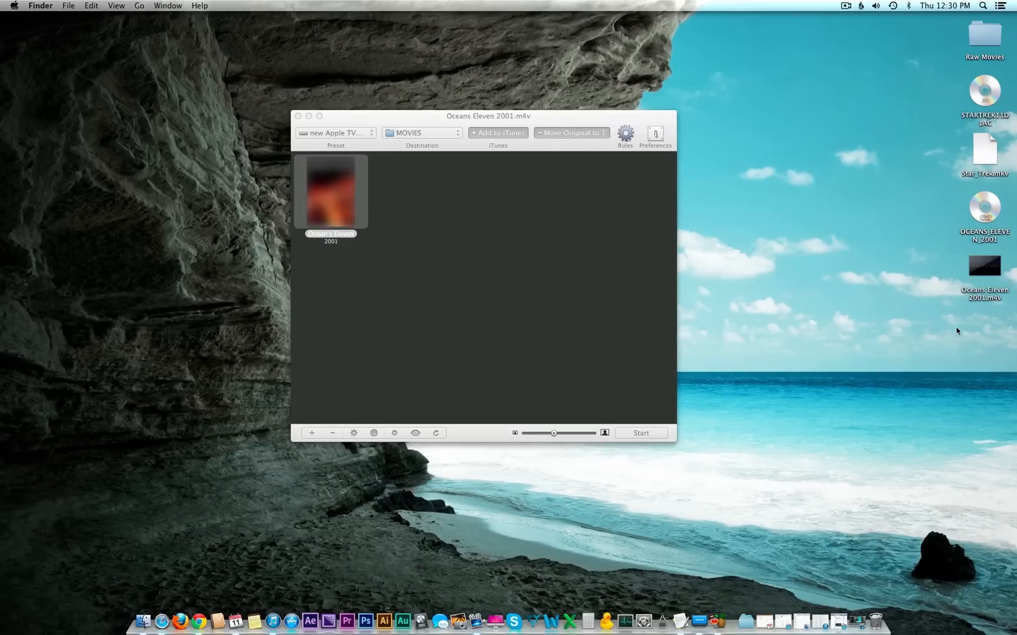
mouse_move(944, 326)
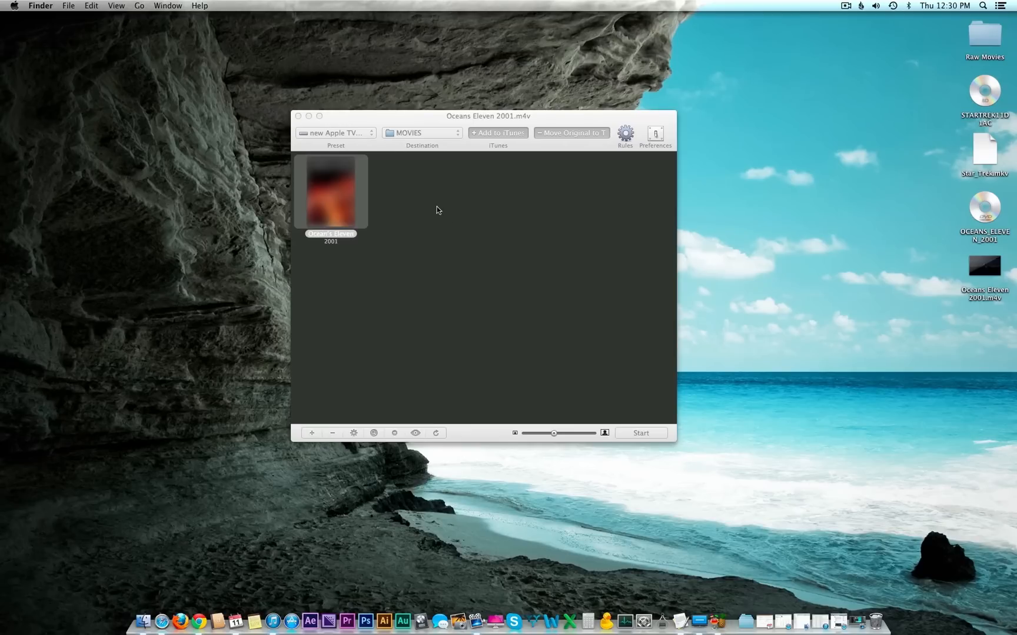
Step: Choose the iTunes compatible preset and start processing Ocean's Eleven
left_click(335, 133)
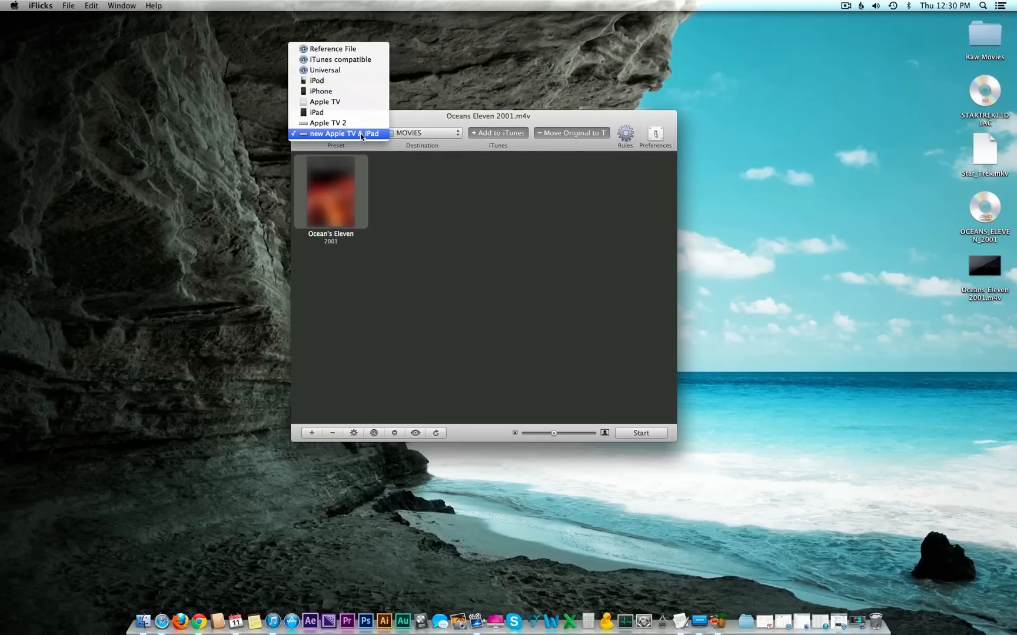
mouse_move(338, 59)
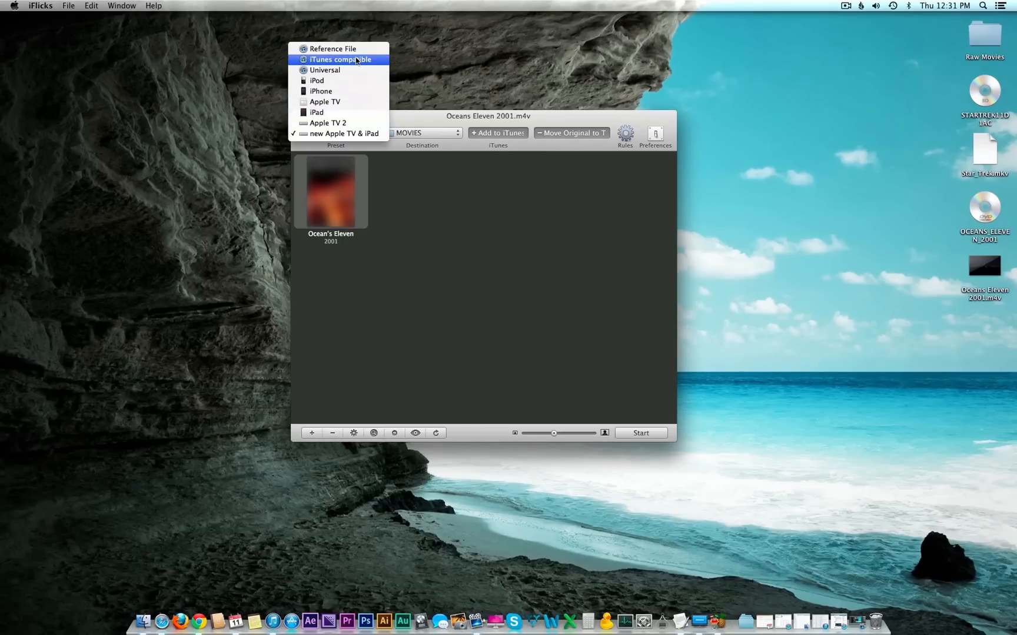
left_click(340, 59)
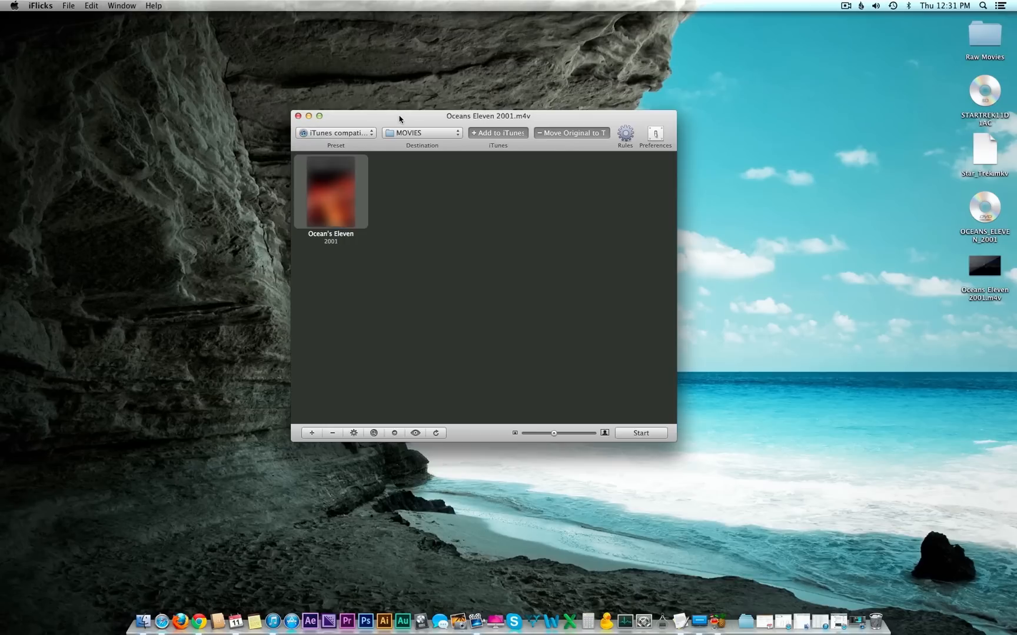
mouse_move(404, 194)
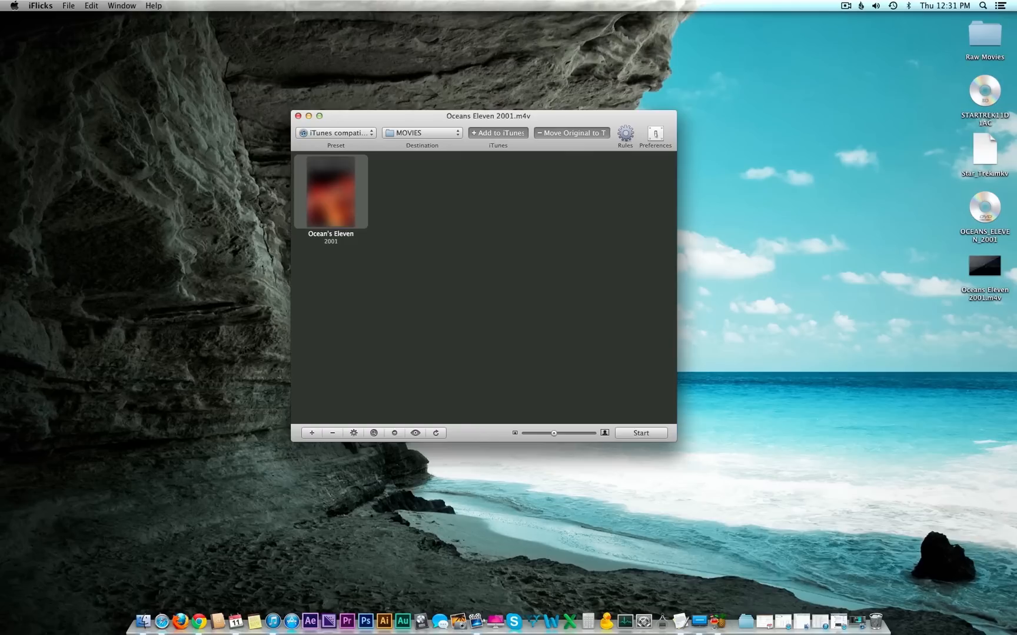
mouse_move(417, 226)
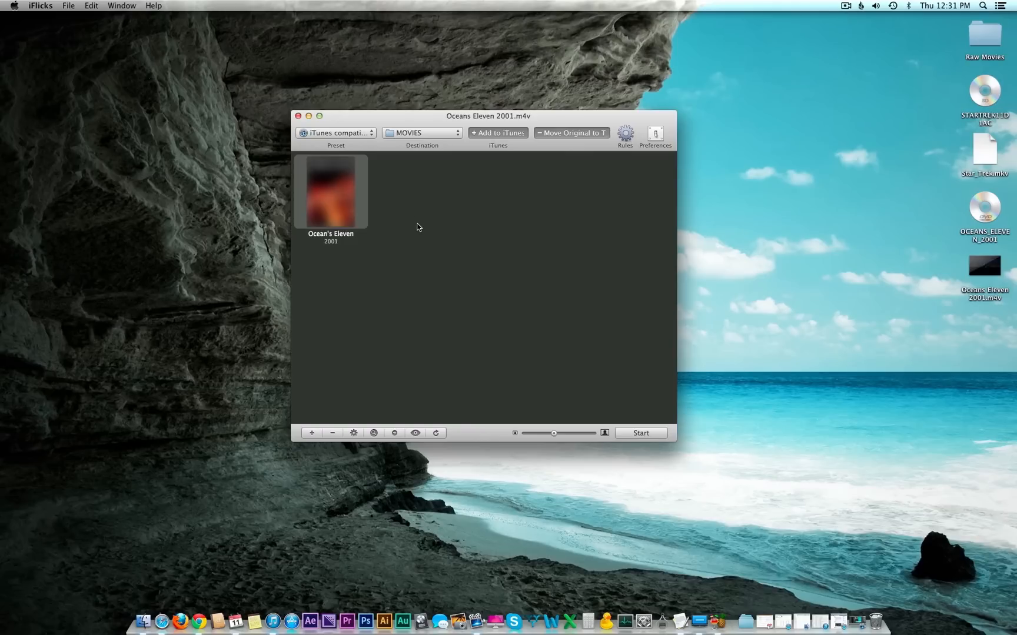
mouse_move(433, 235)
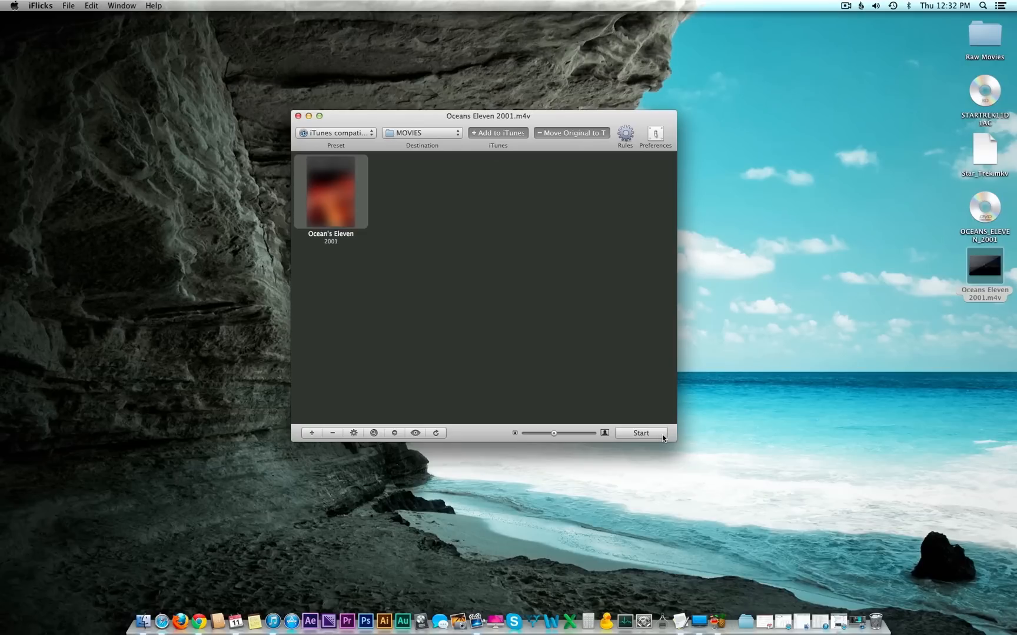
left_click(639, 433)
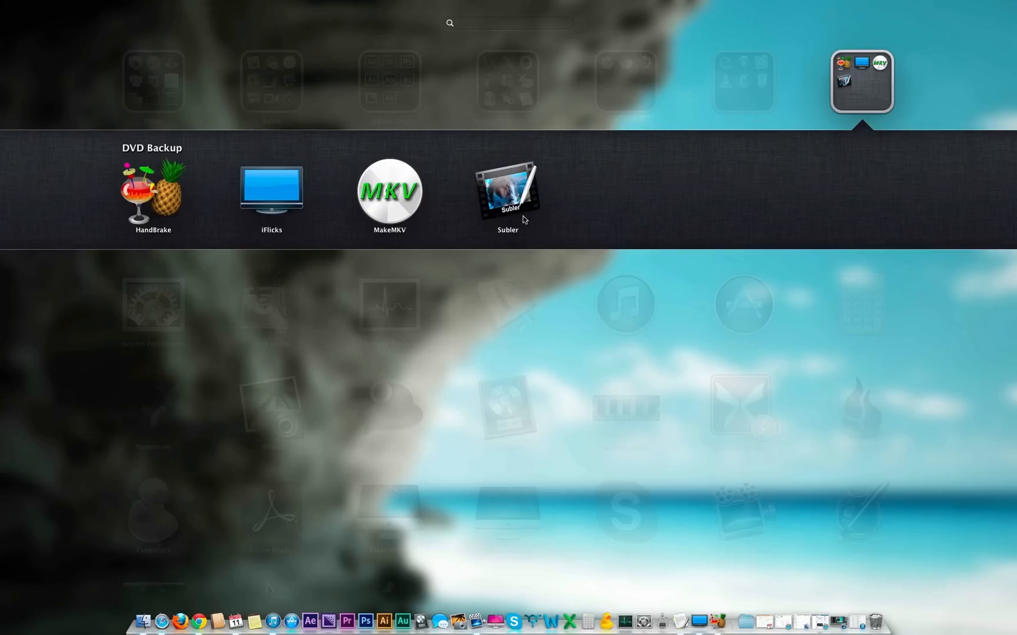
mouse_move(503, 213)
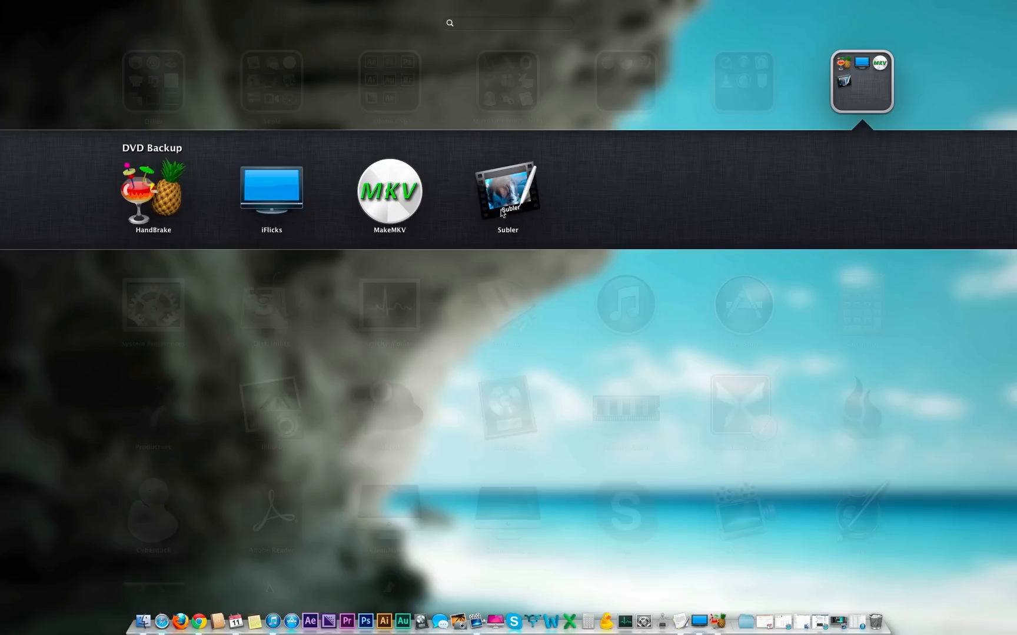
mouse_move(514, 185)
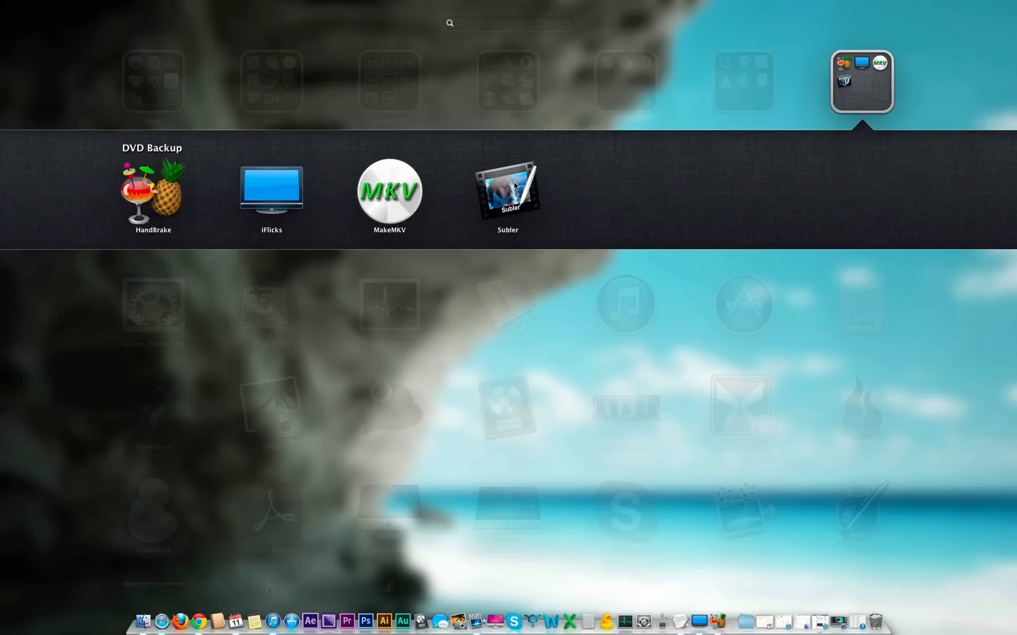
mouse_move(510, 237)
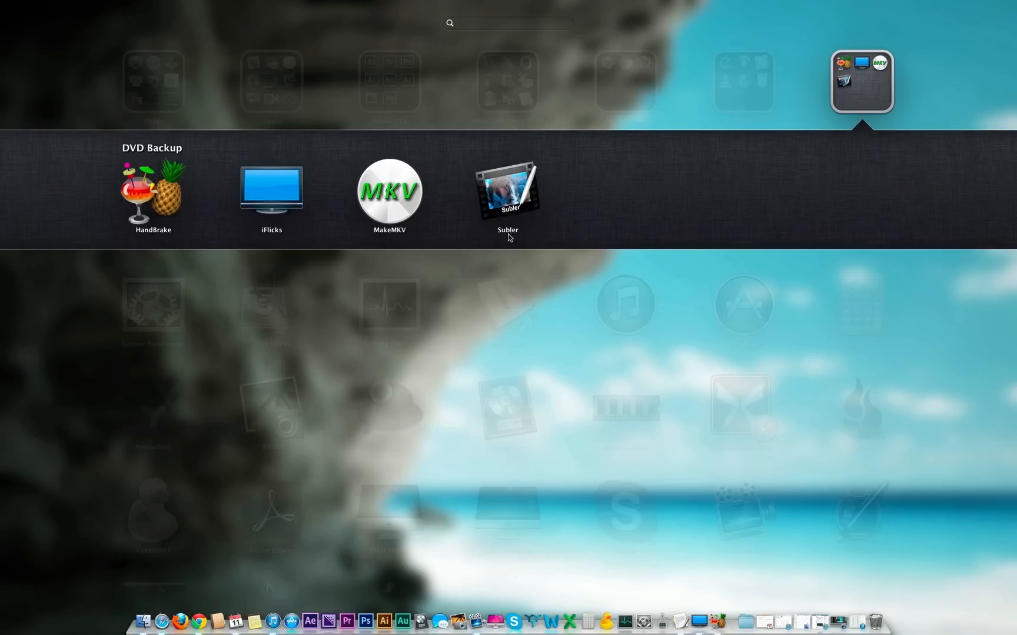
mouse_move(519, 300)
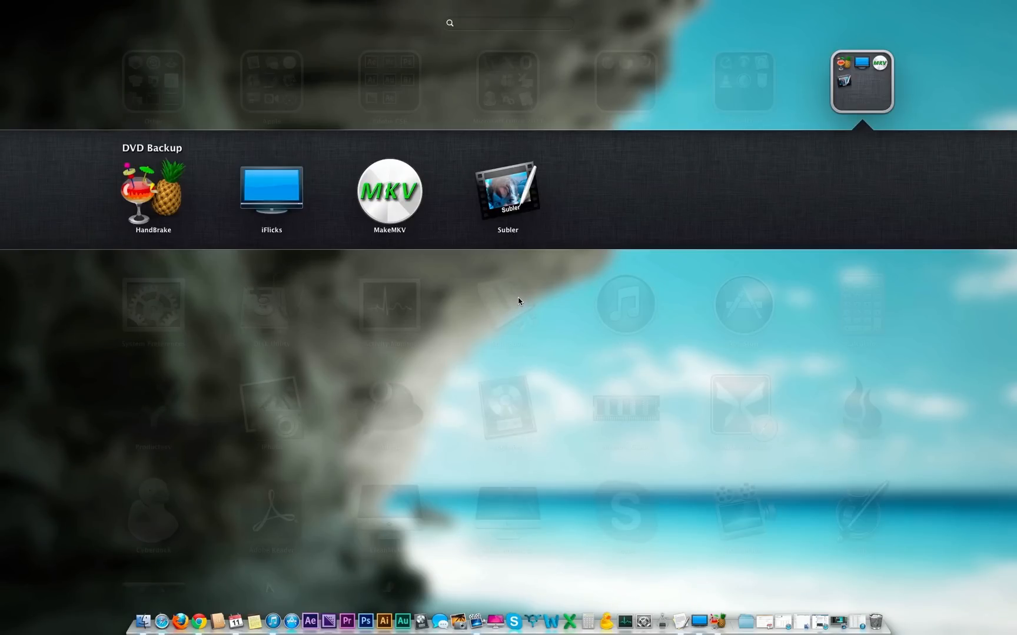
Step: Dismiss Launchpad from the DVD Backup folder without launching an app
left_click(270, 191)
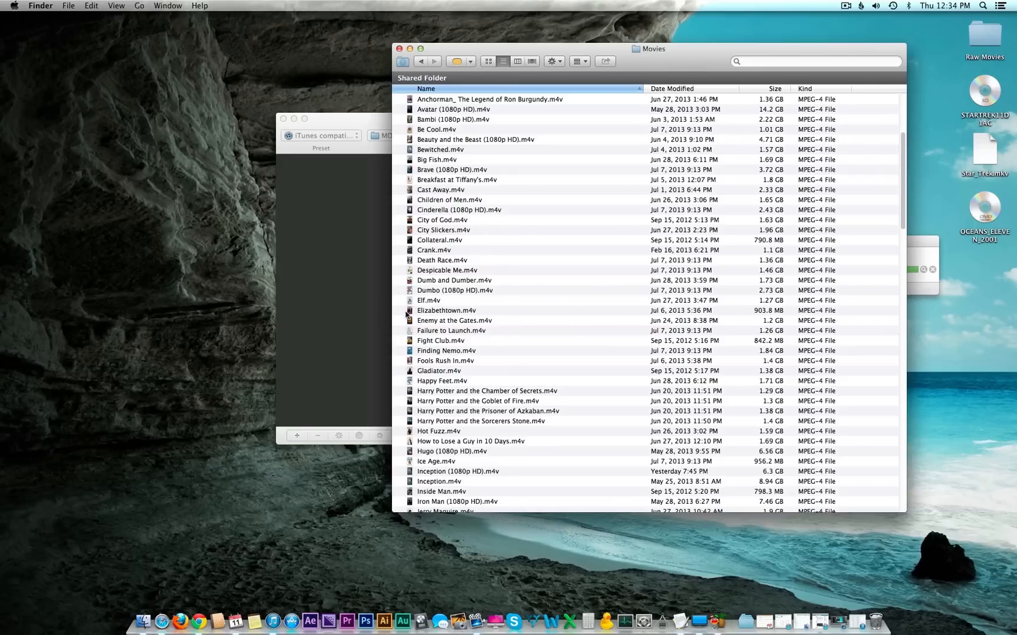
right_click(454, 280)
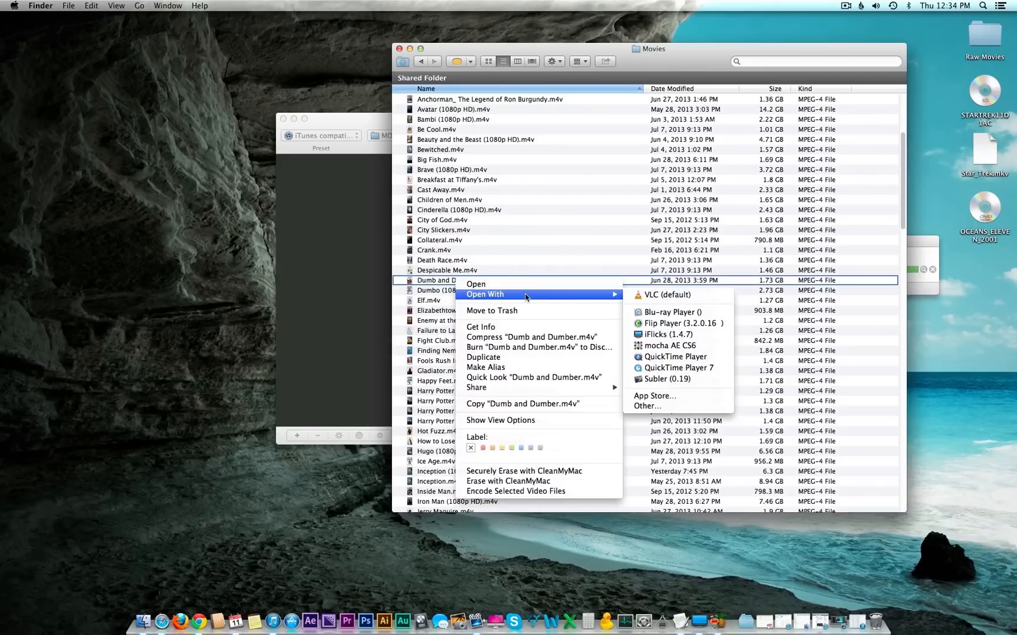
left_click(669, 379)
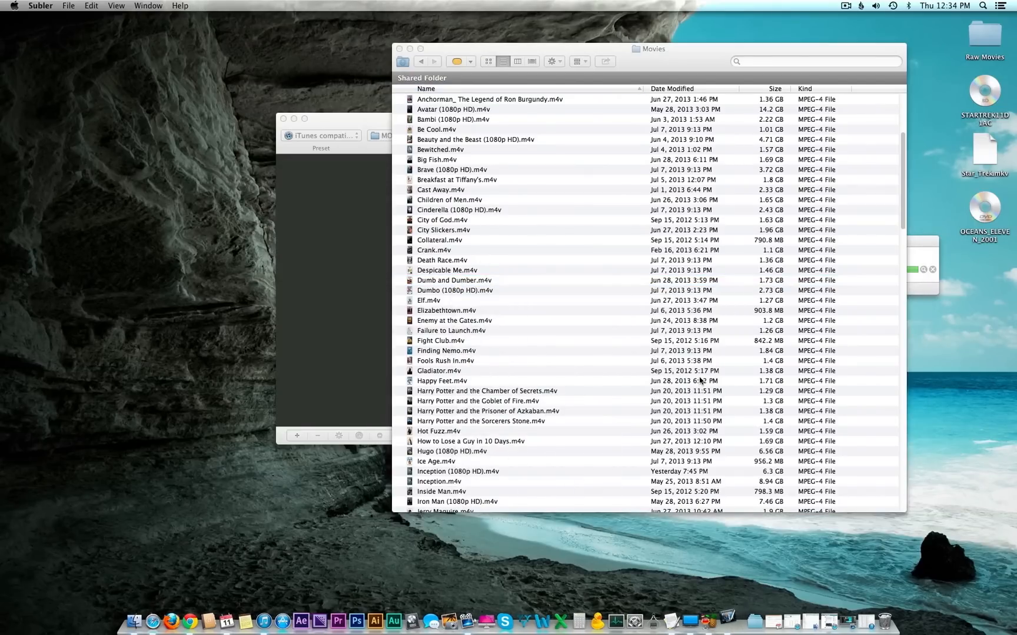
double_click(455, 280)
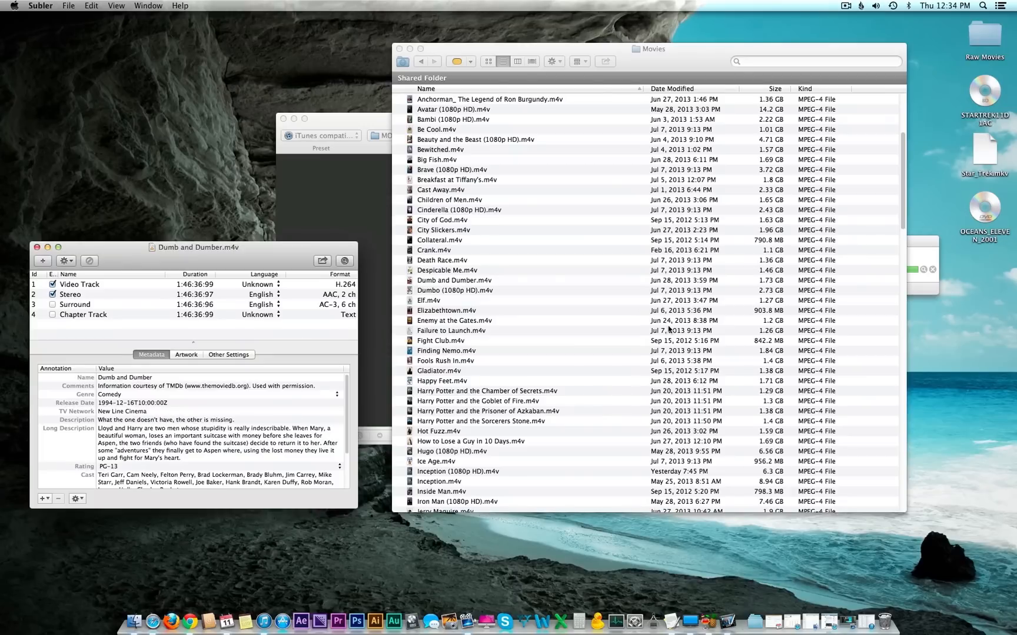
left_click(228, 354)
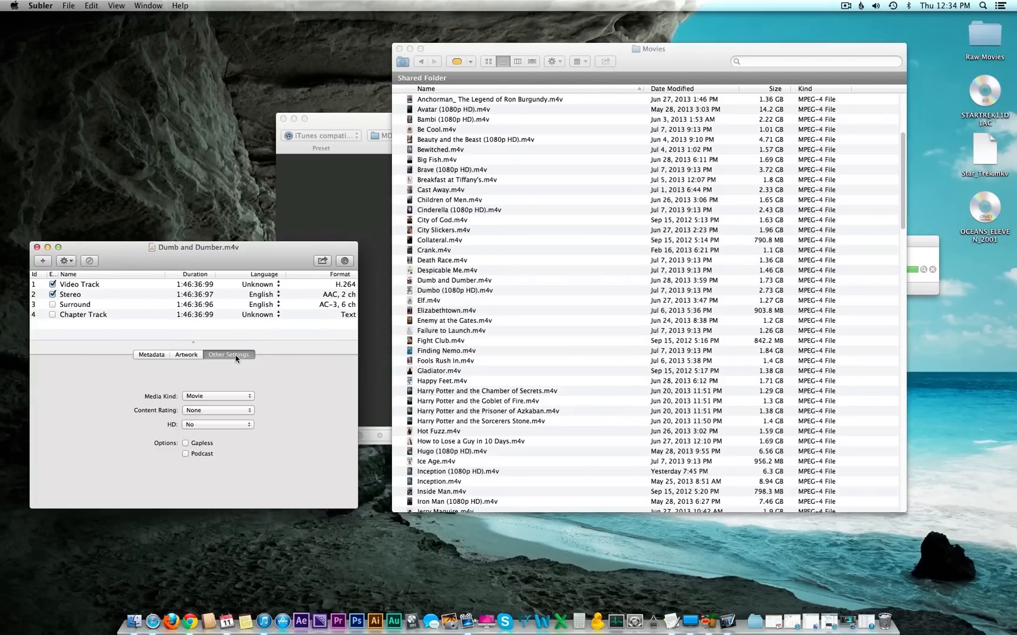
left_click(216, 424)
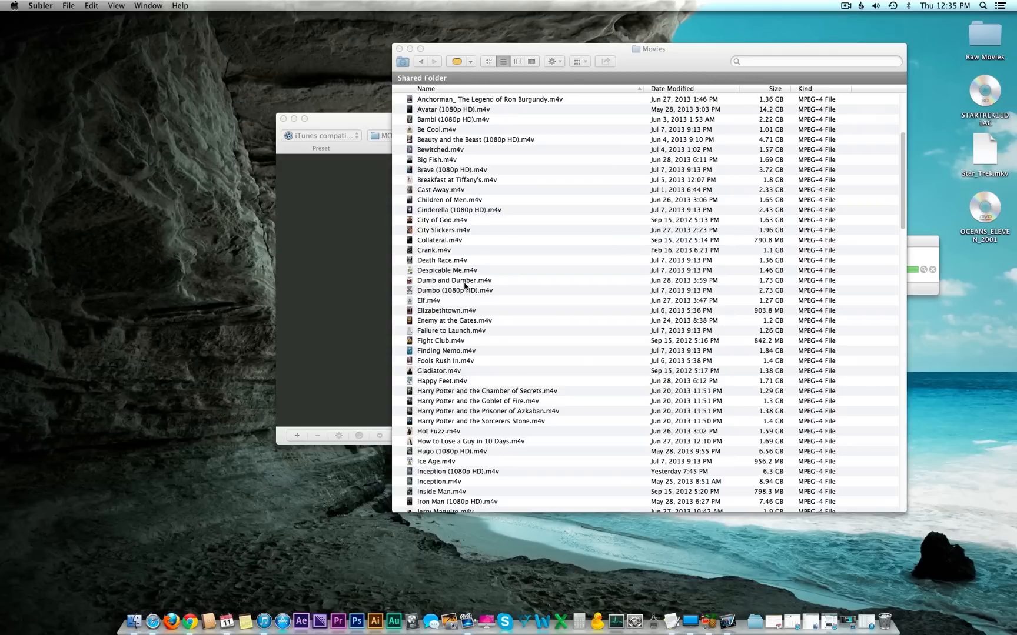
mouse_move(466, 287)
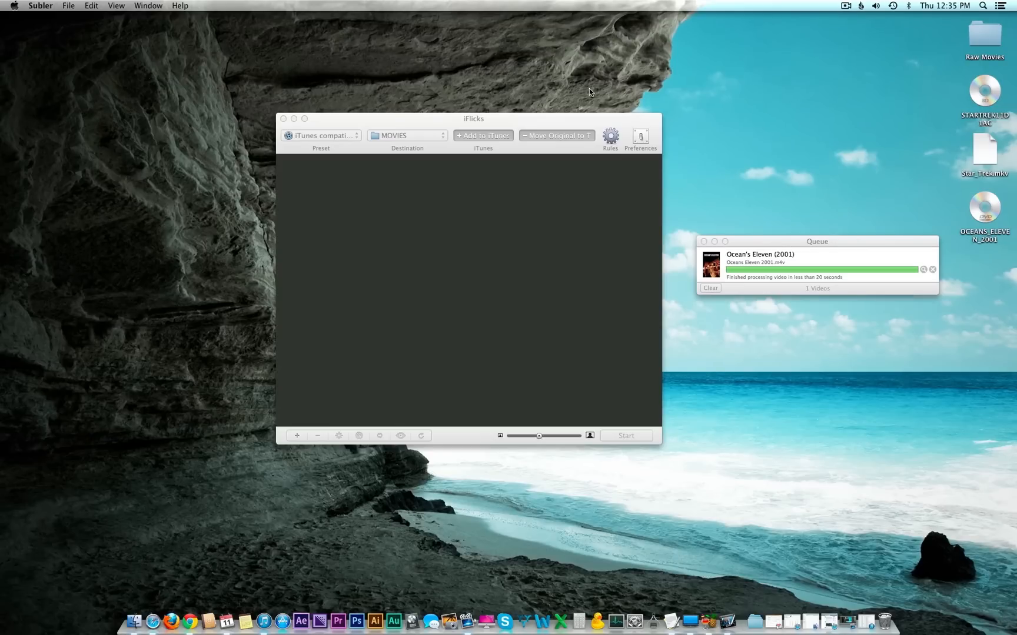
Step: Drag the iFlicks window slightly up and left once Ocean's Eleven finishes
left_click_drag(473, 117, 460, 107)
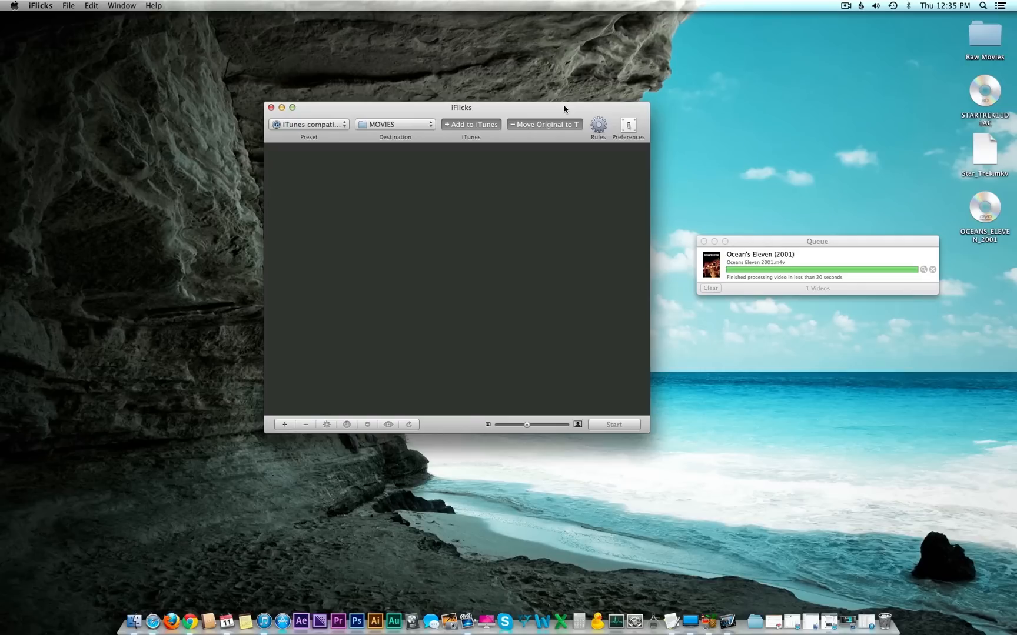